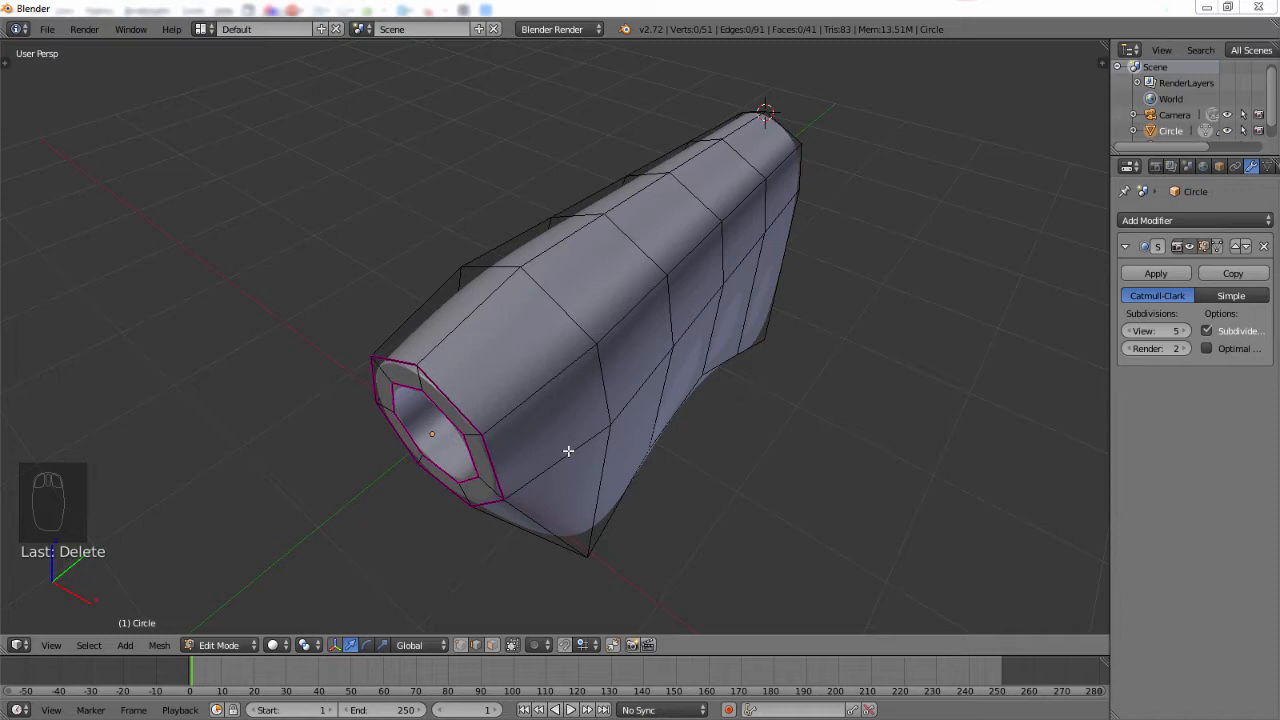
mouse_move(544, 450)
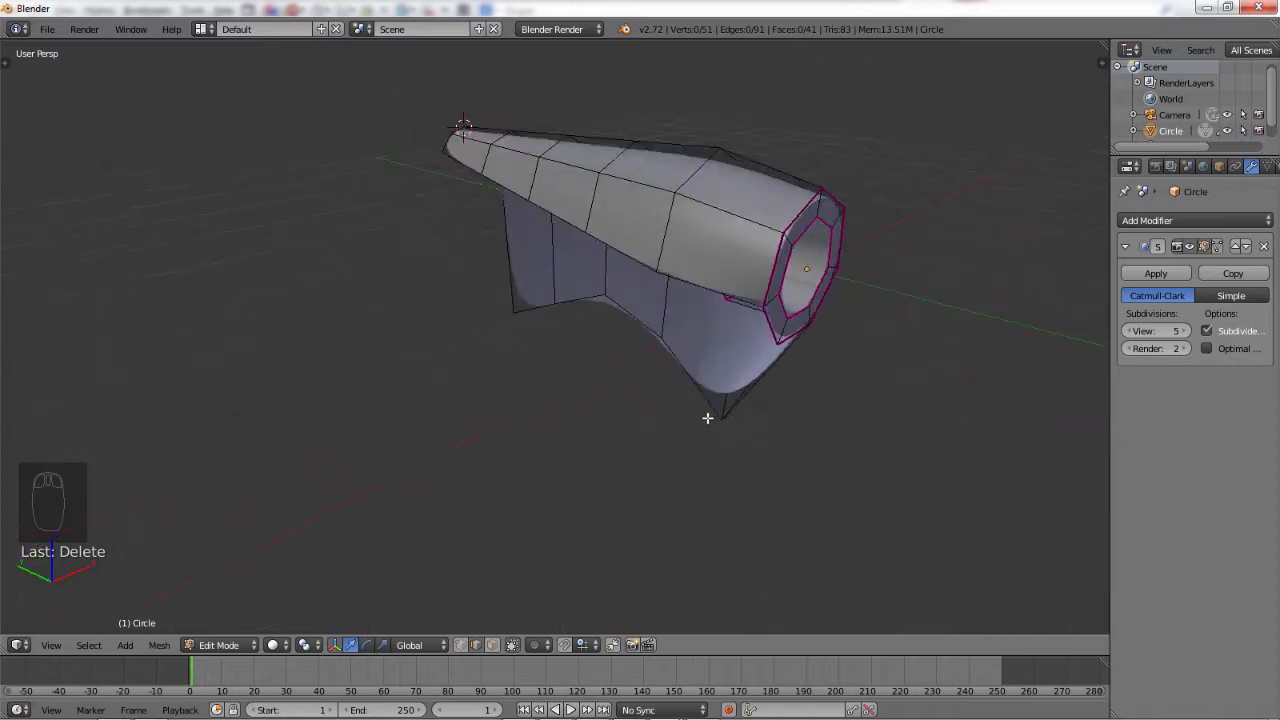
Orbit around the fender mesh to inspect its side, open end and curved shell from below.
left_click_drag(708, 418, 670, 388)
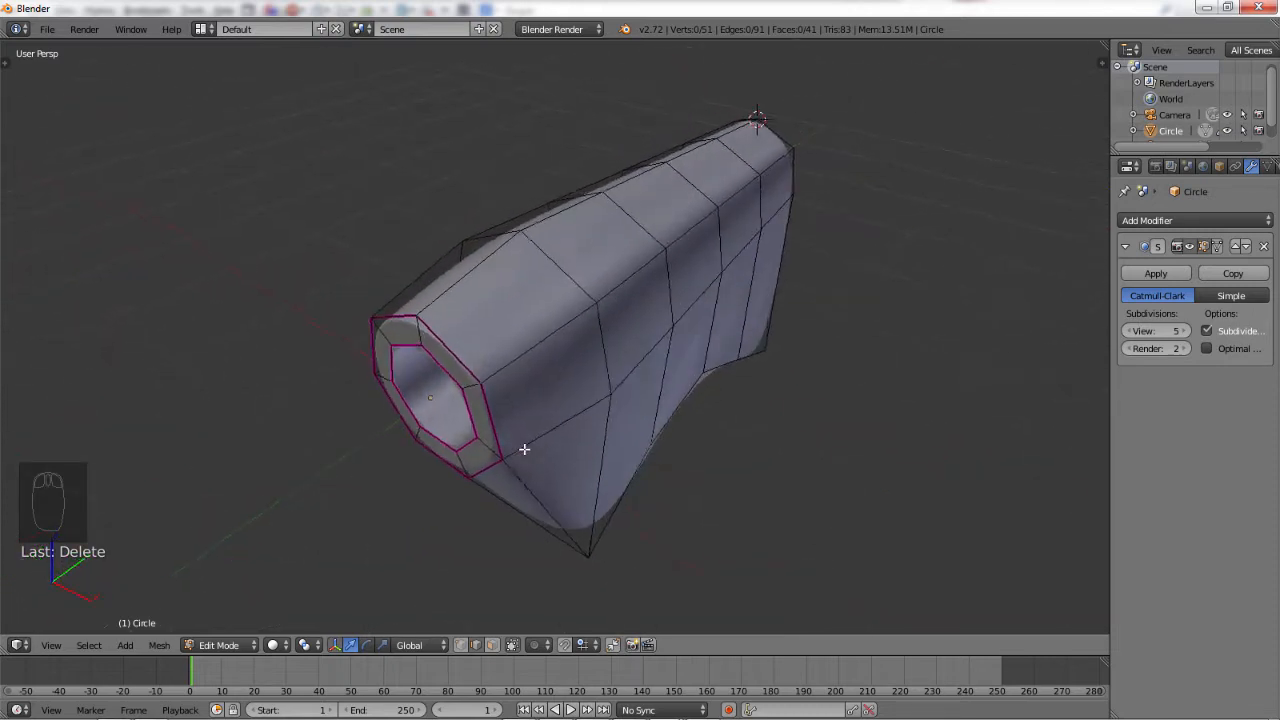
left_click_drag(524, 450, 680, 436)
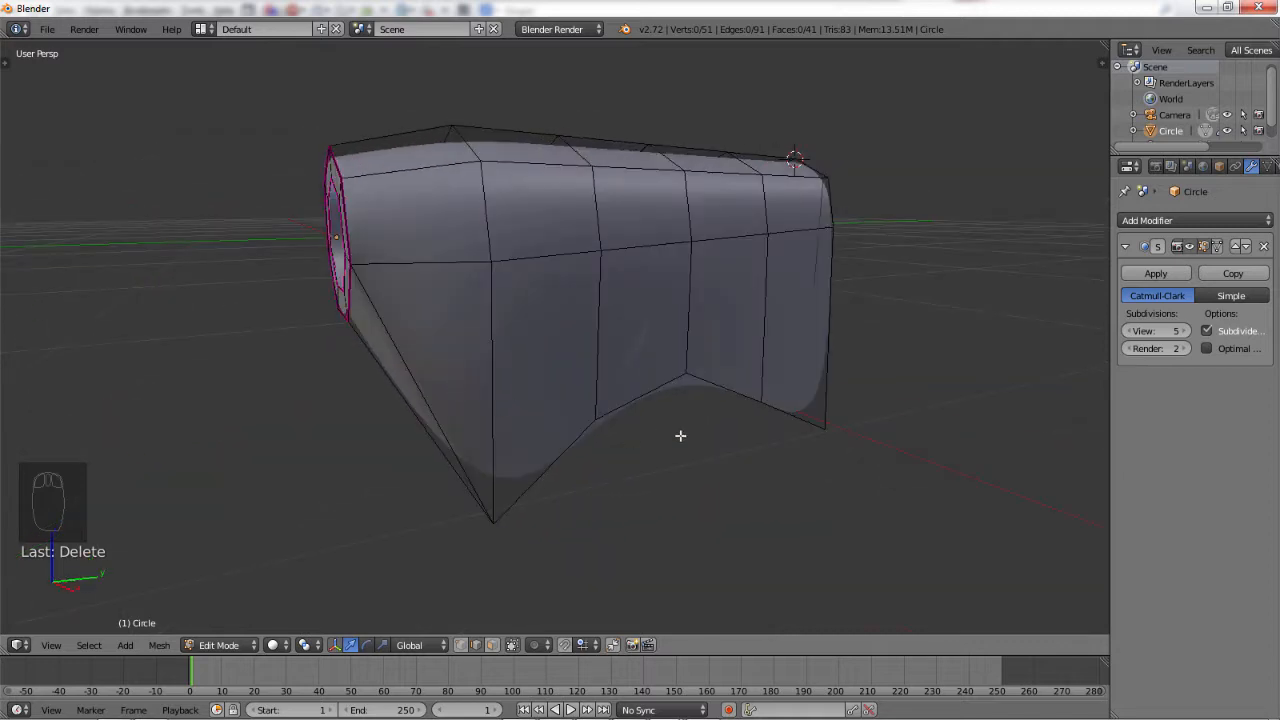
left_click_drag(680, 436, 648, 486)
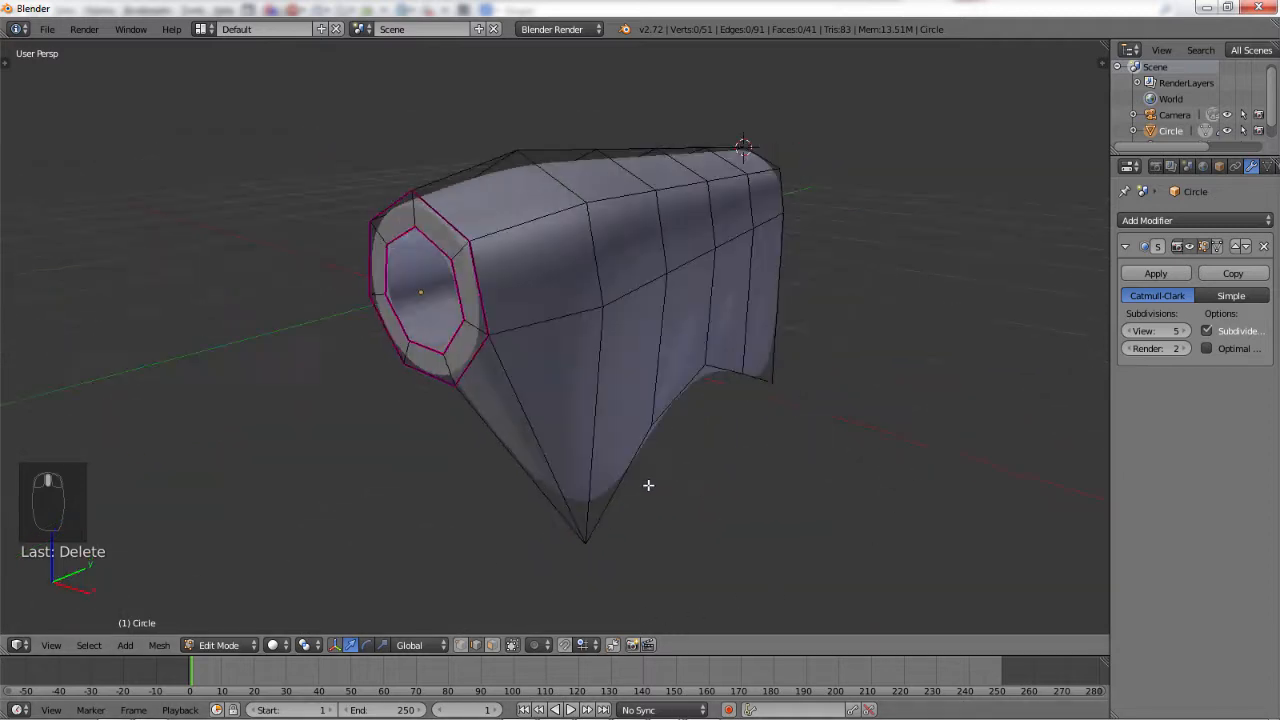
left_click_drag(648, 486, 680, 348)
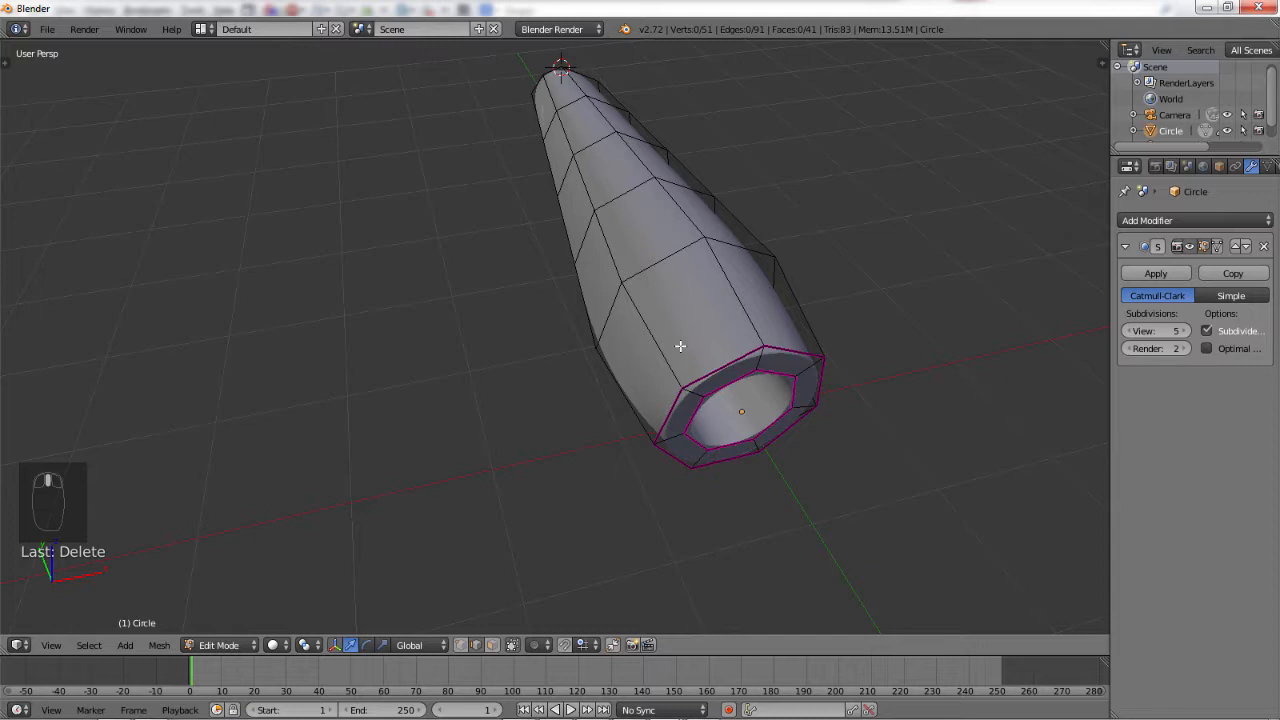
left_click_drag(680, 348, 608, 452)
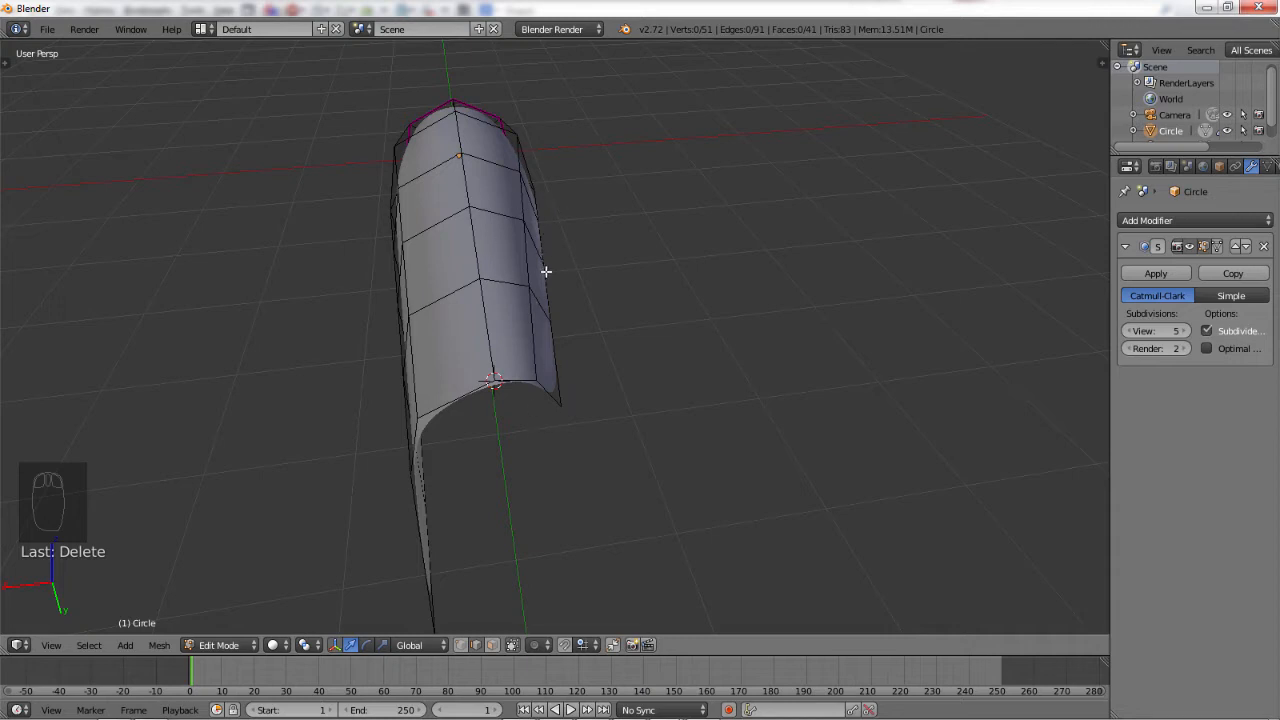
mouse_move(556, 280)
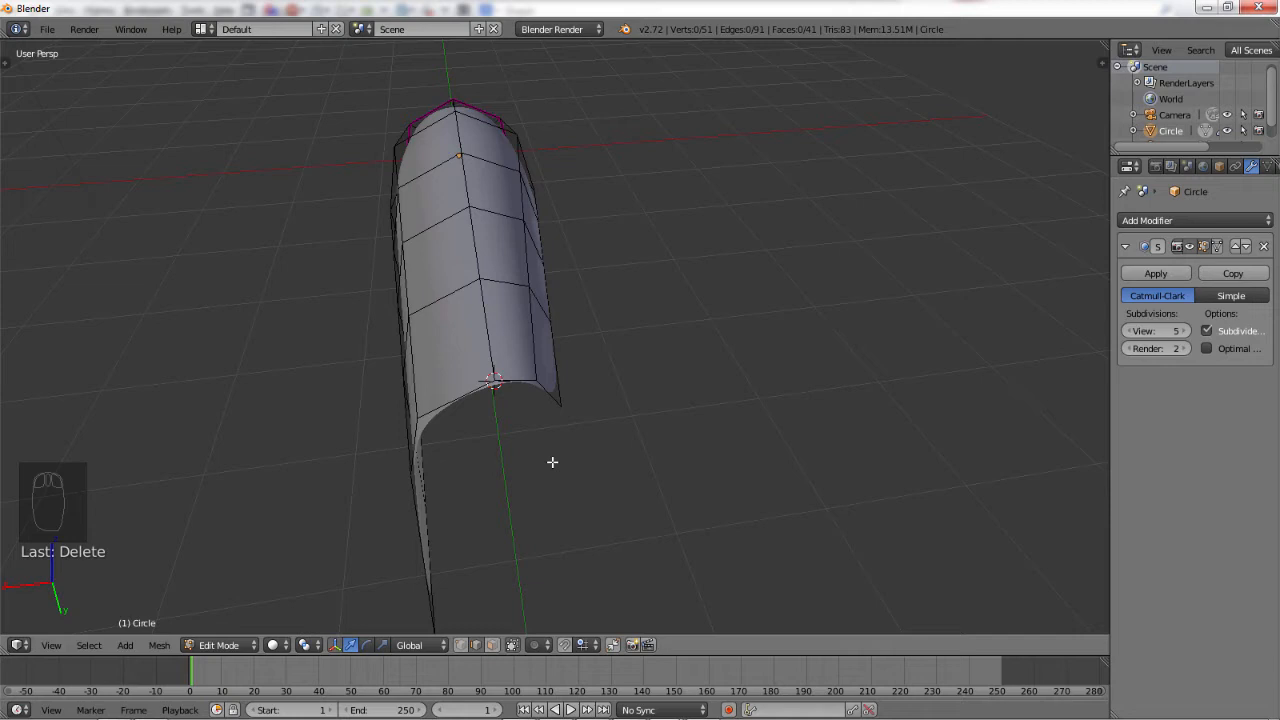
mouse_move(698, 174)
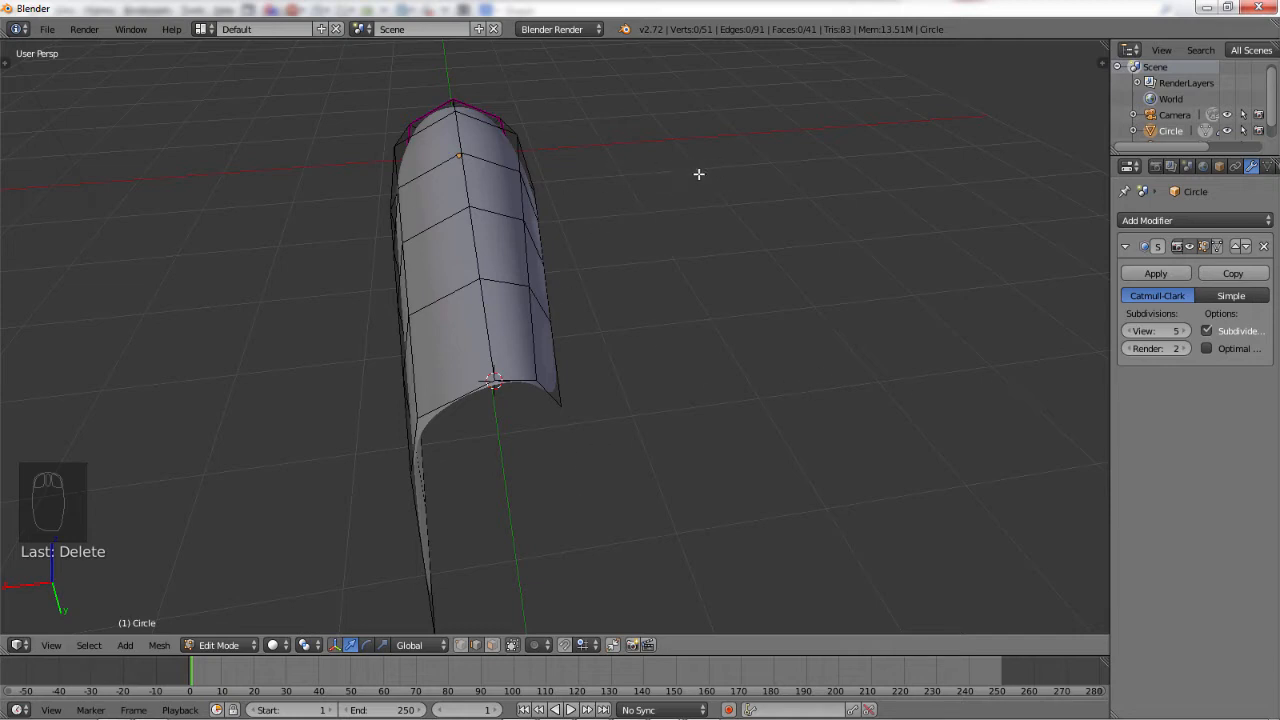
mouse_move(548, 408)
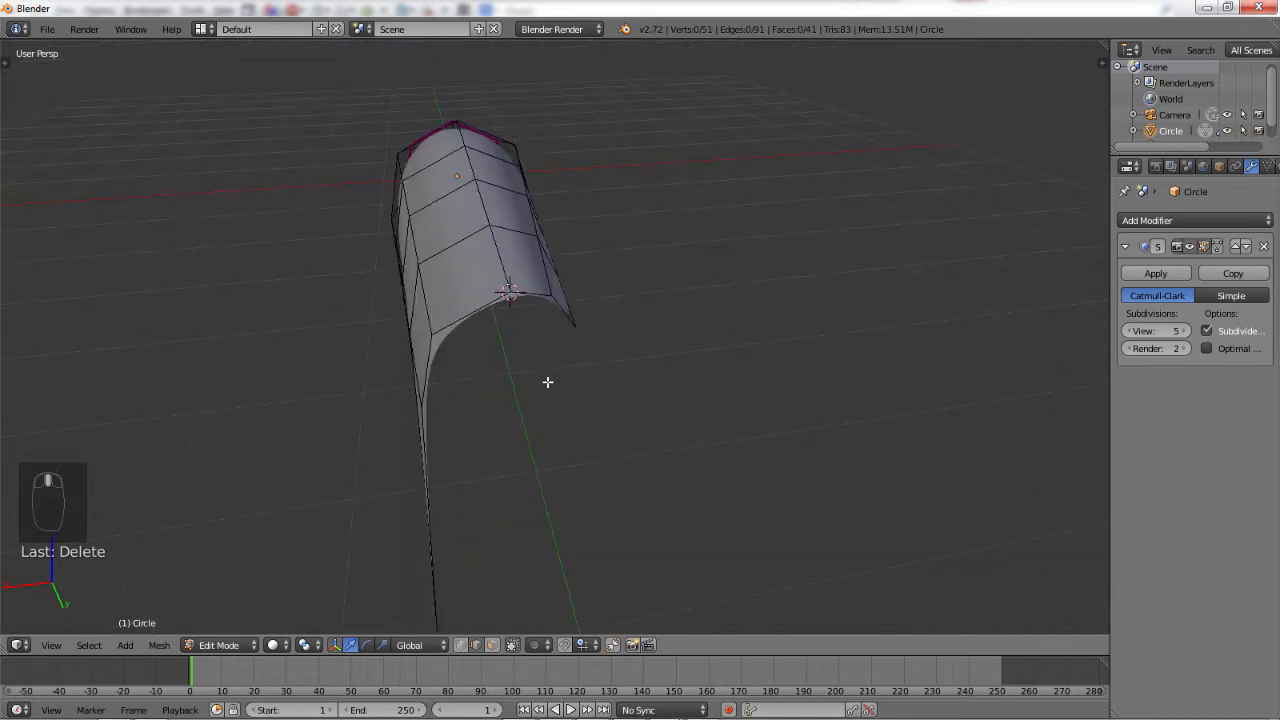
left_click_drag(548, 382, 840, 346)
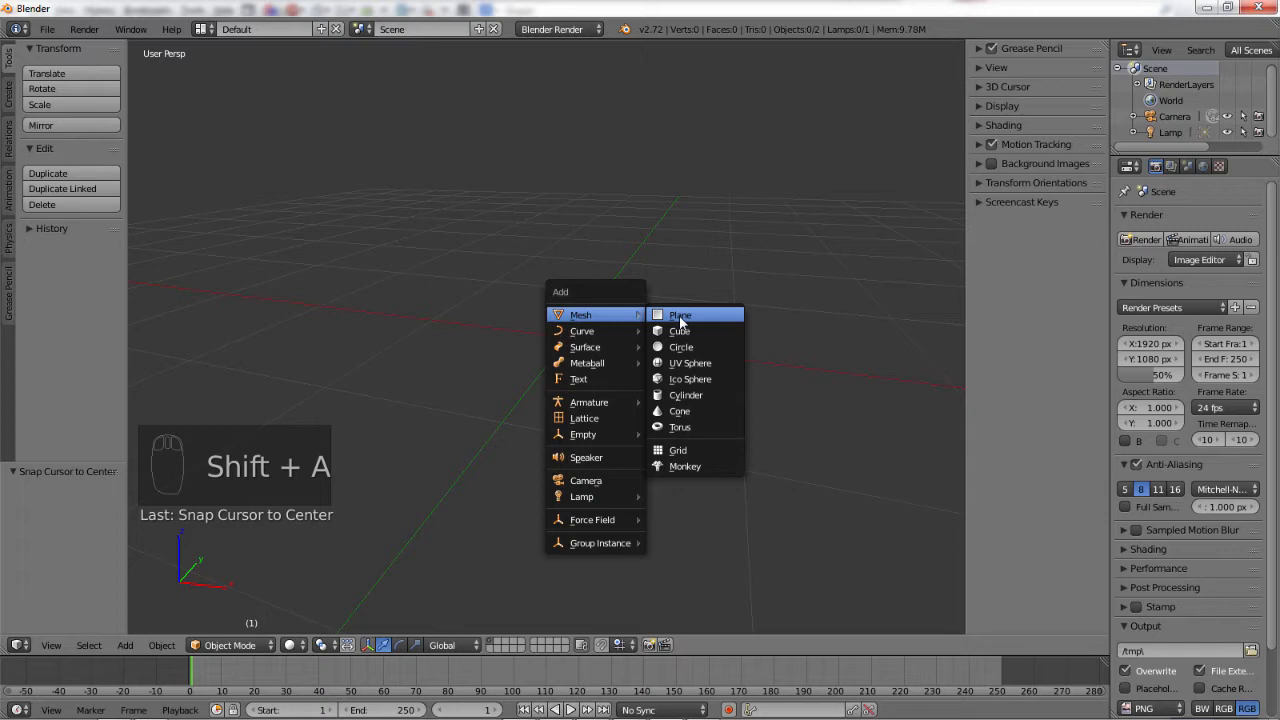
Add a circle mesh, enter Edit Mode on it and deselect all its vertices.
left_click(680, 346)
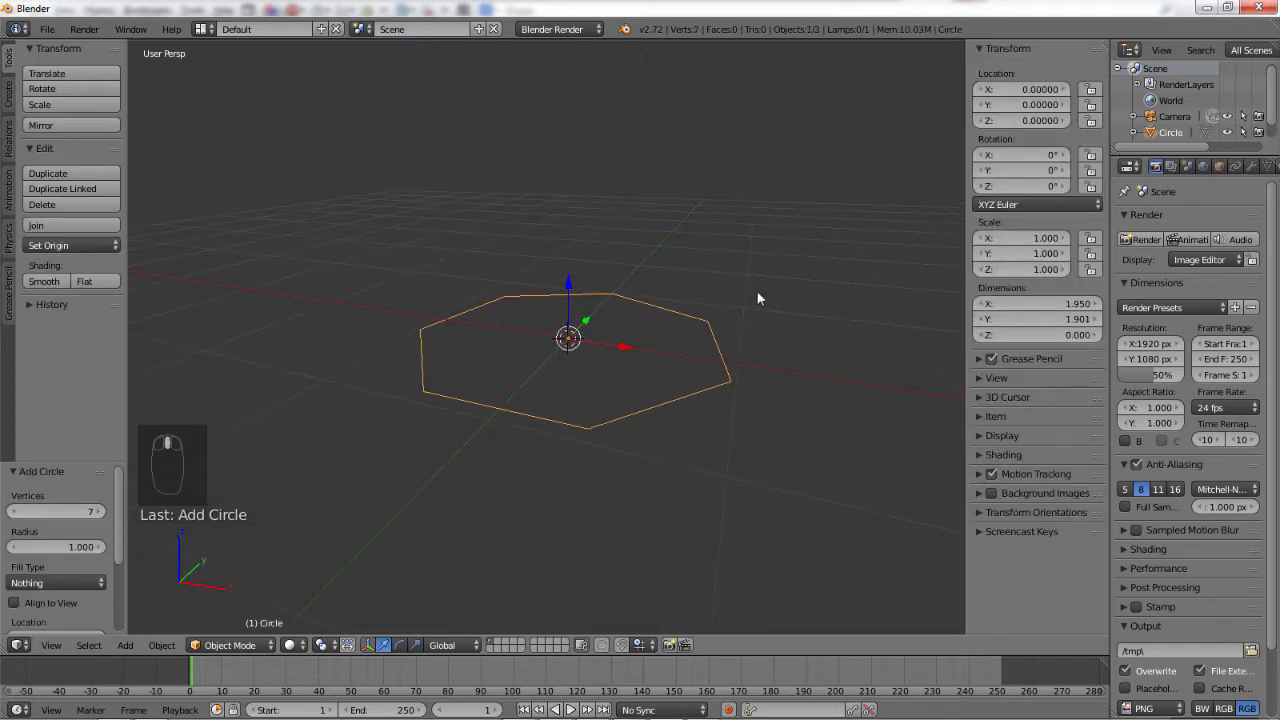
key("r")
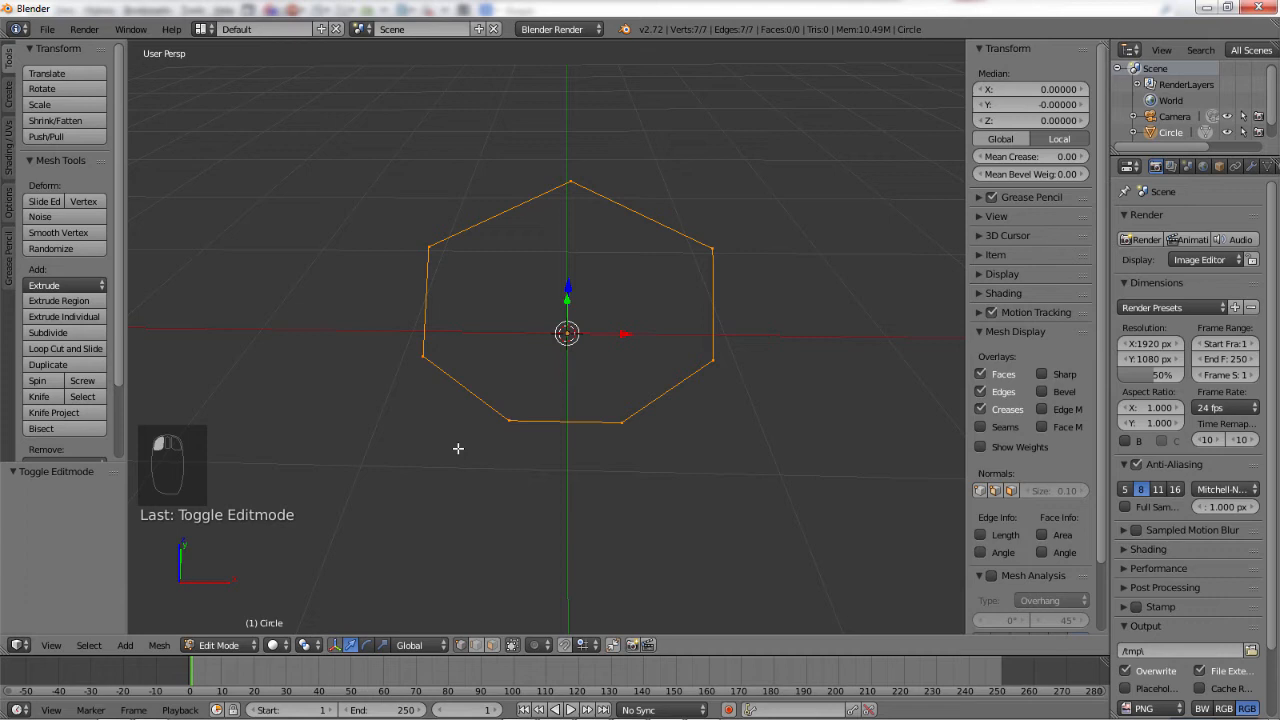
key("a")
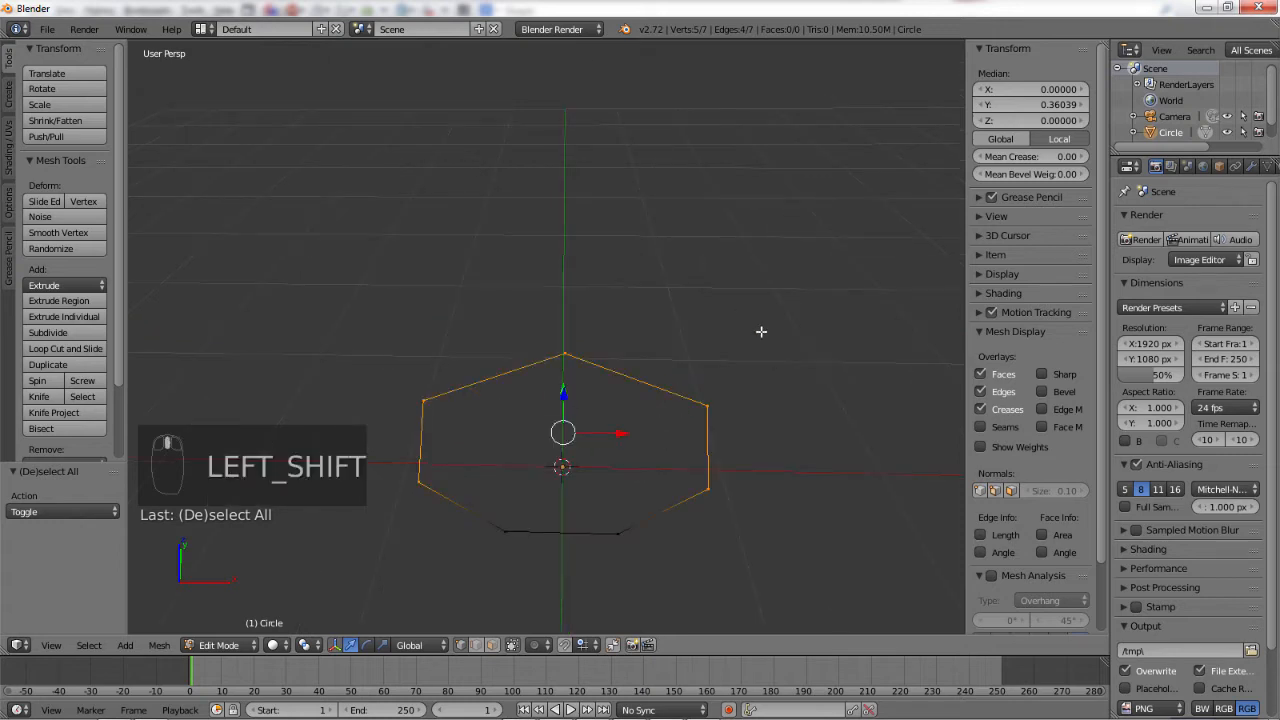
mouse_move(560, 320)
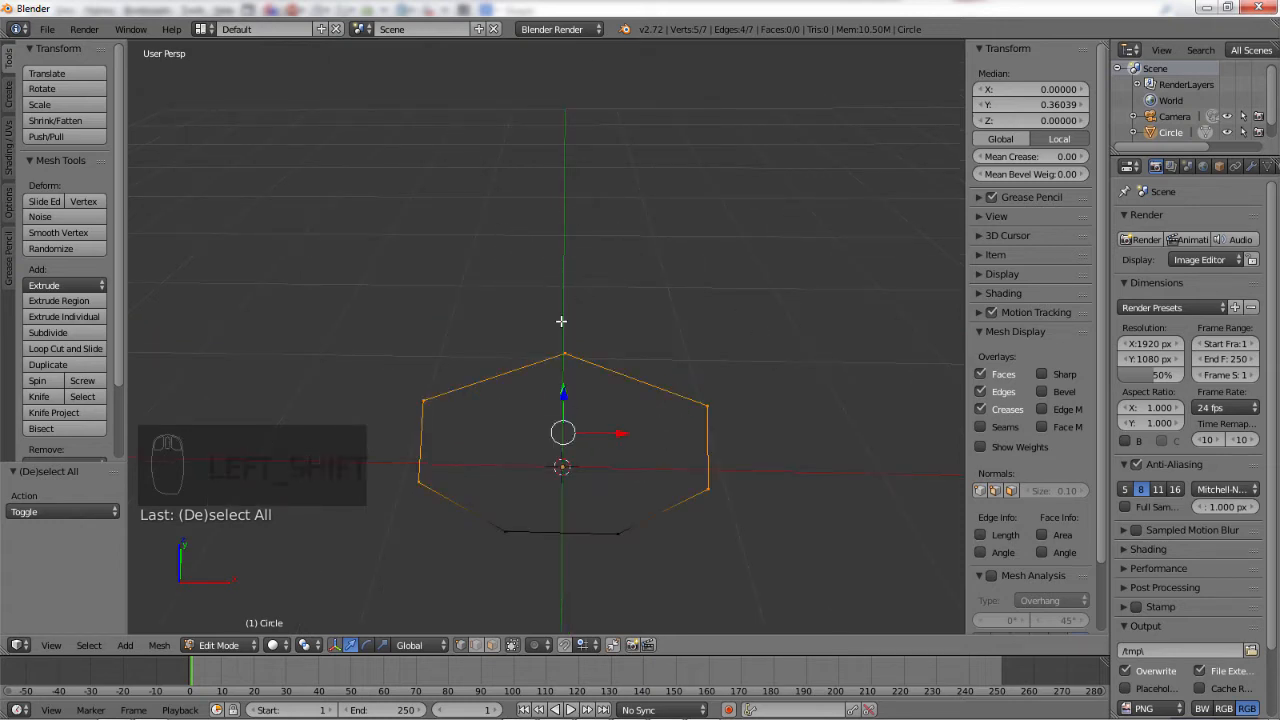
Extrude the selected circle outline back into a long angular arched shell.
key("e")
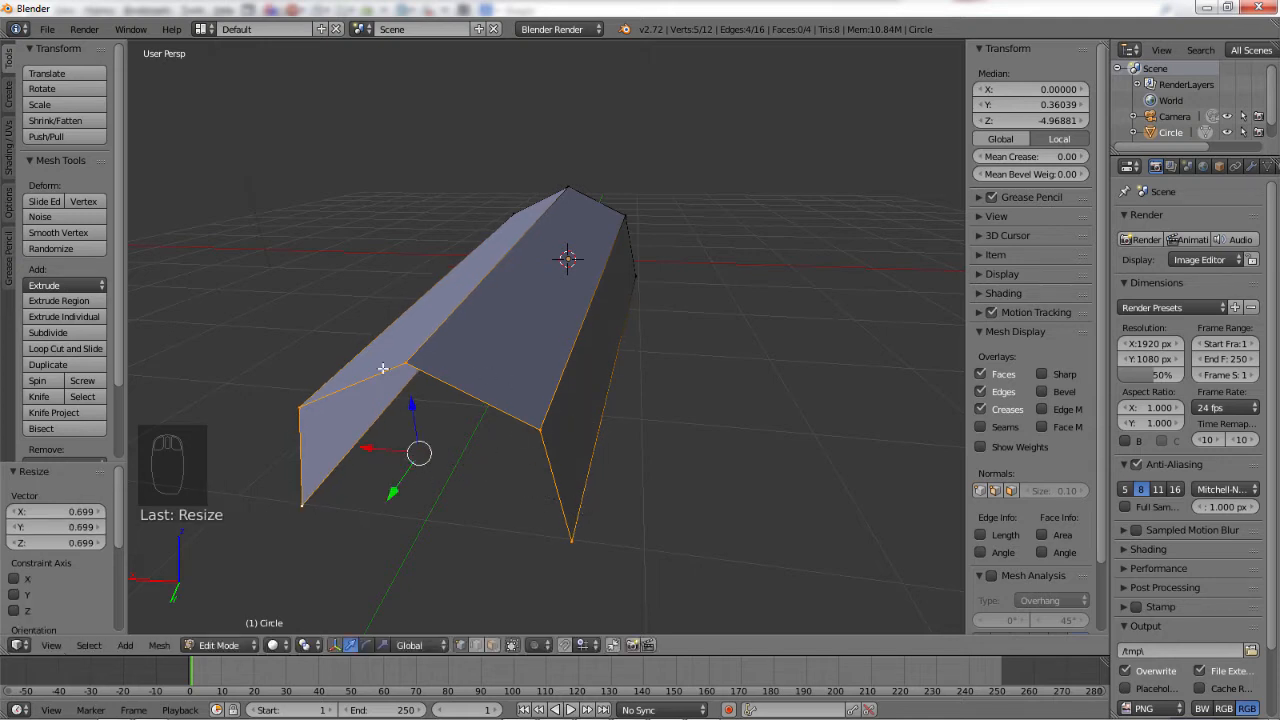
mouse_move(412, 360)
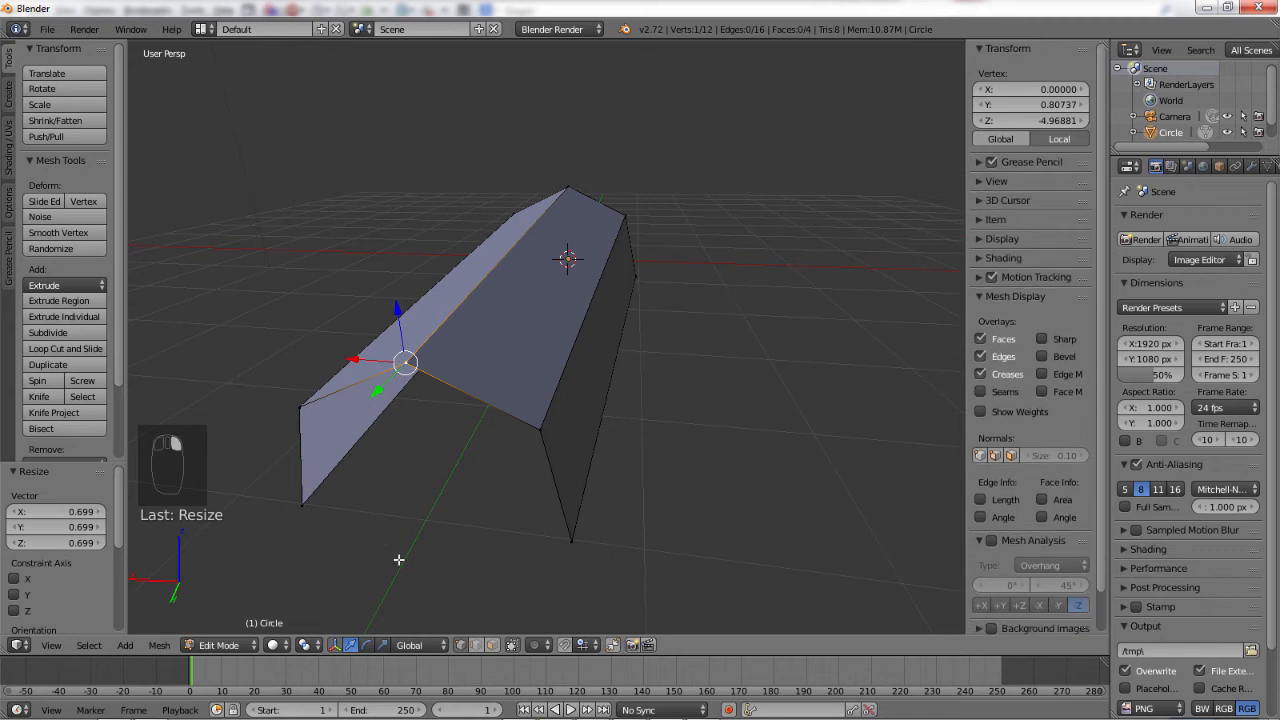
mouse_move(358, 544)
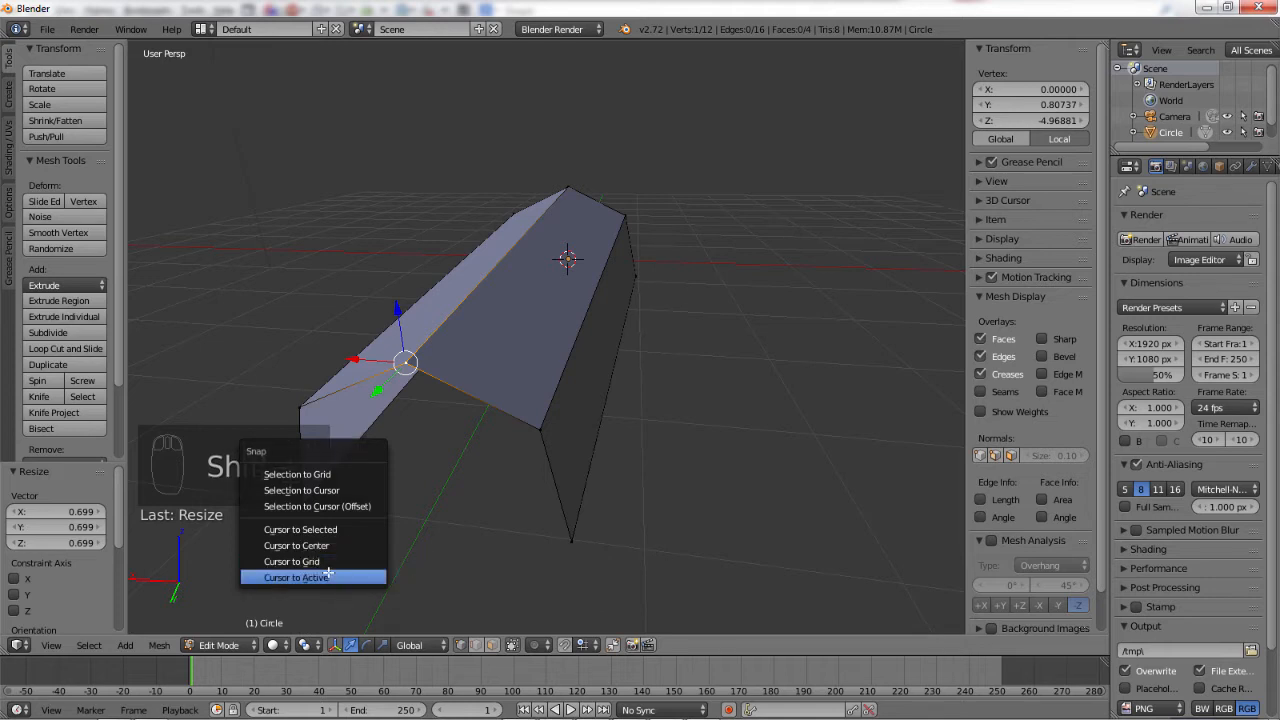
Snap the 3D cursor to the active vertex and scale the end outline to about 0.515 around it.
left_click(296, 576)
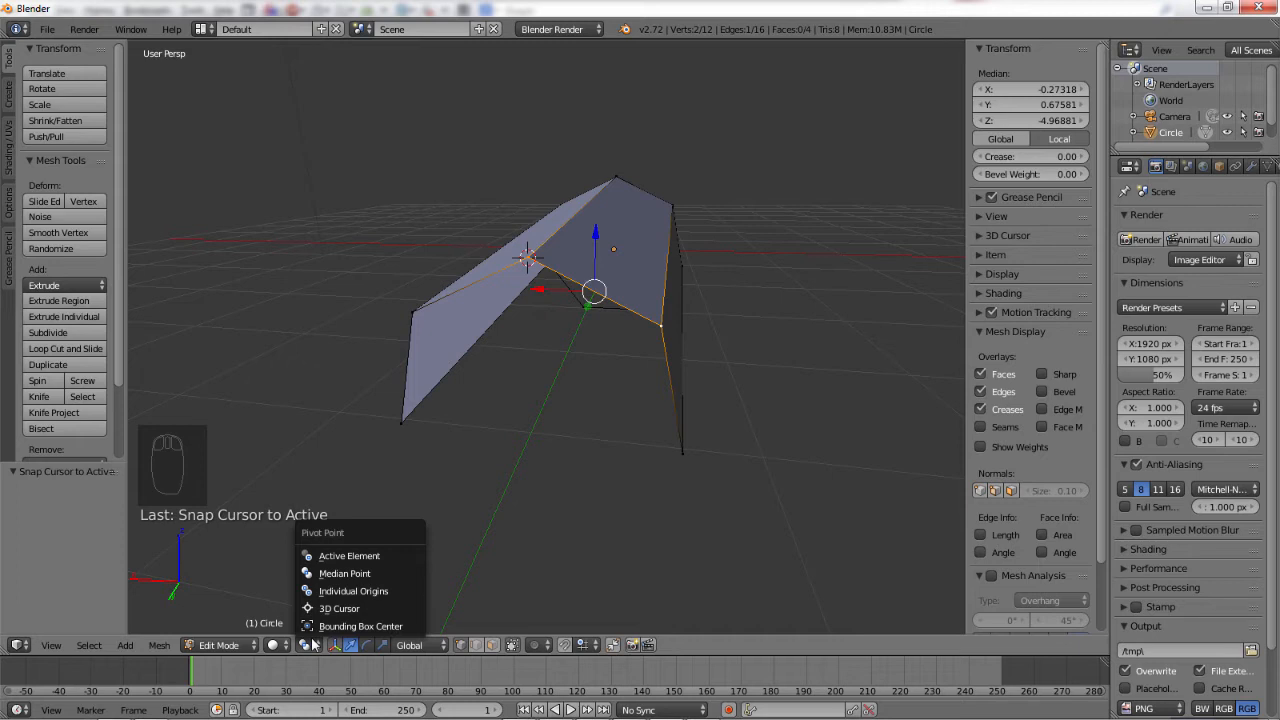
mouse_move(340, 608)
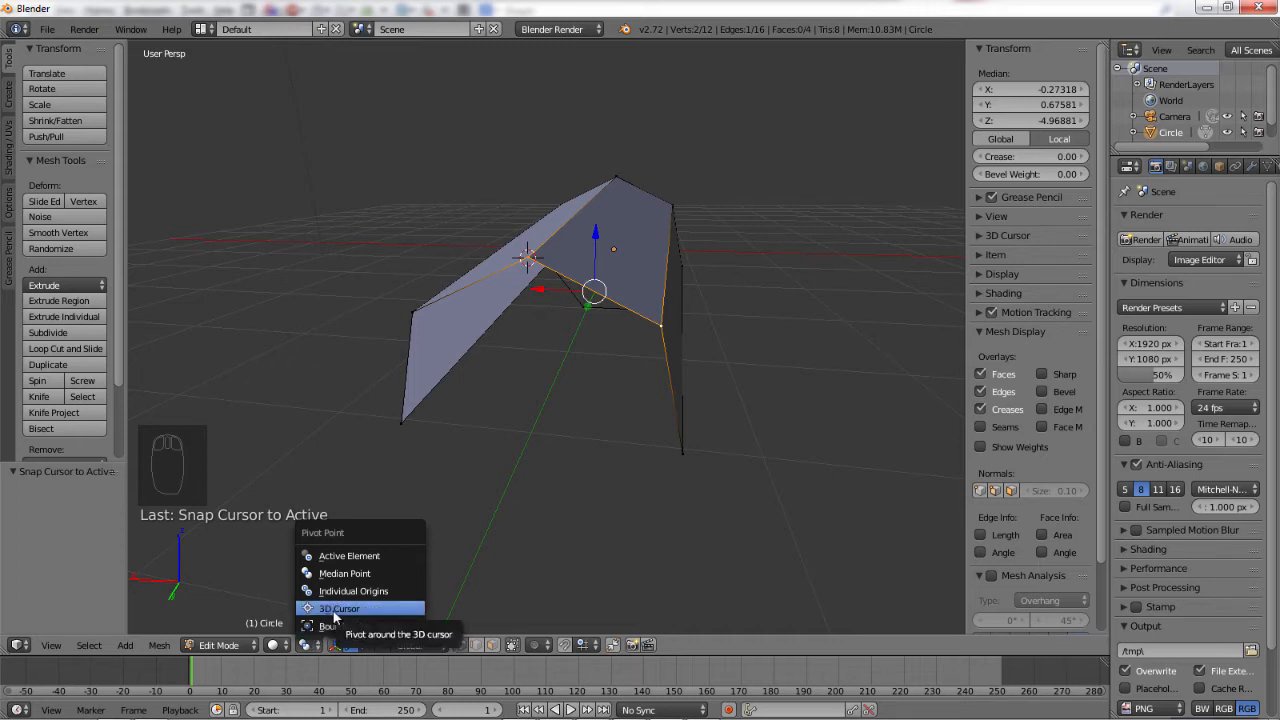
left_click(340, 608)
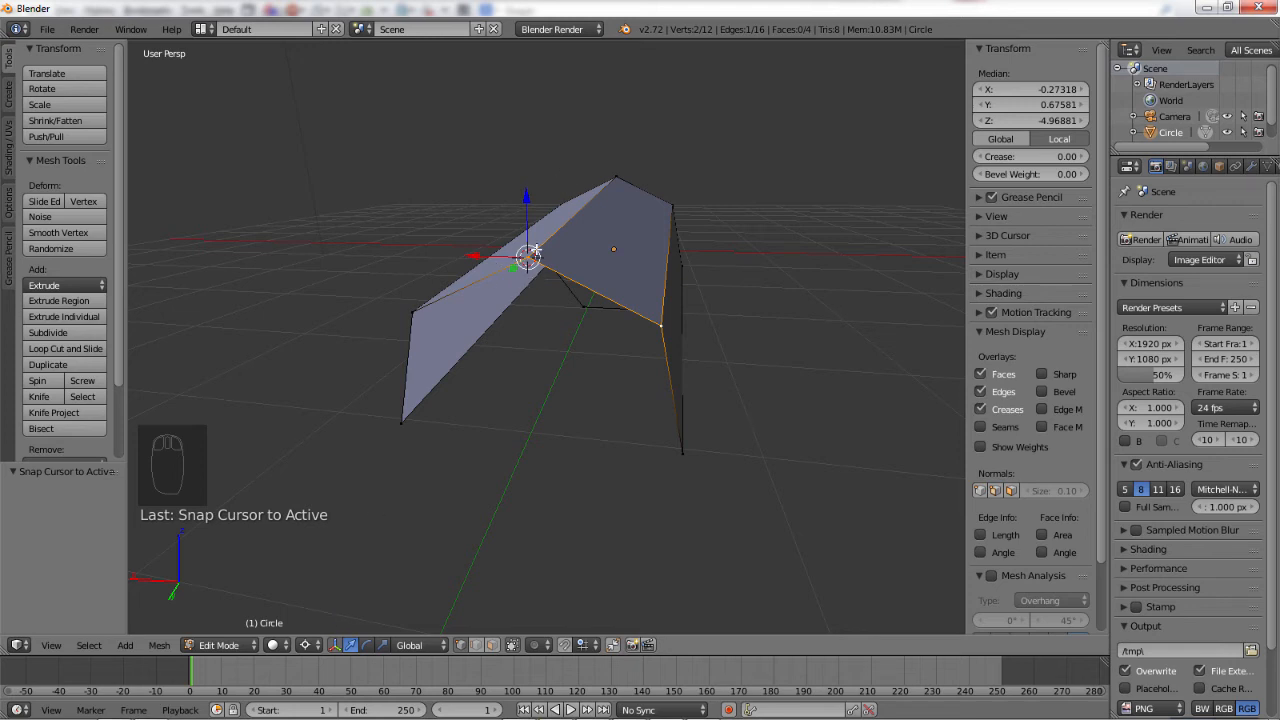
mouse_move(554, 264)
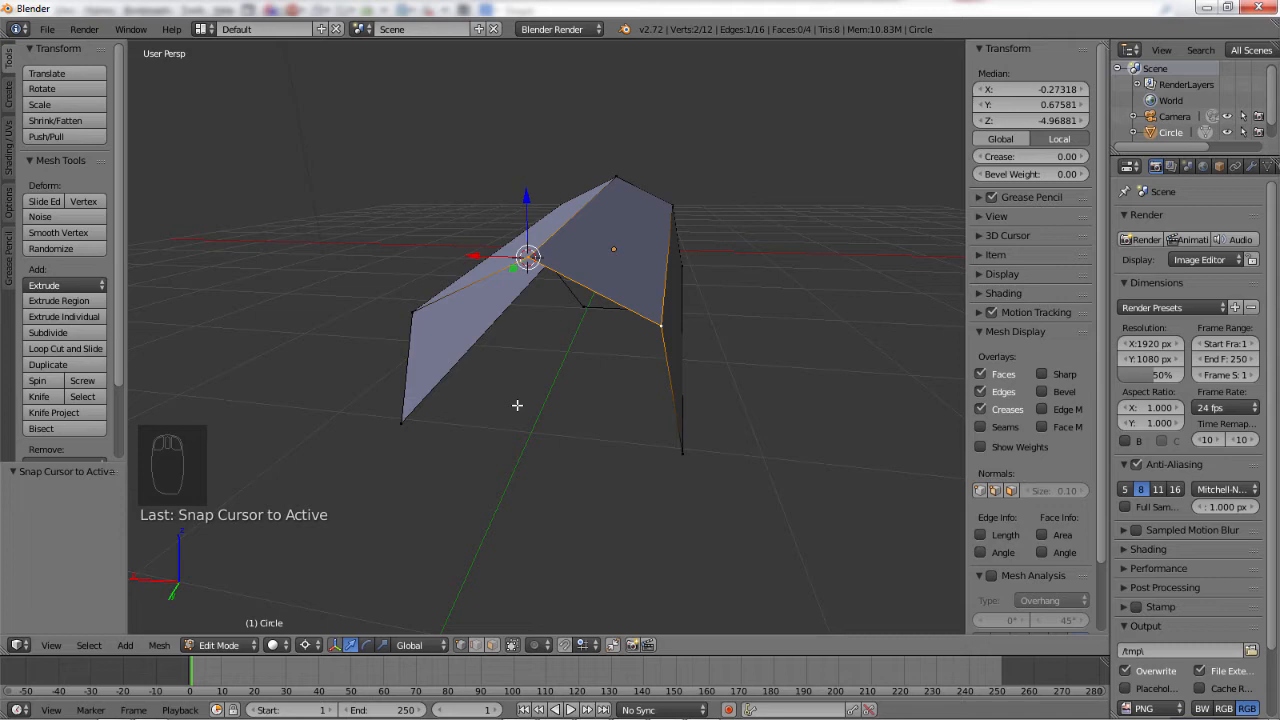
mouse_move(684, 320)
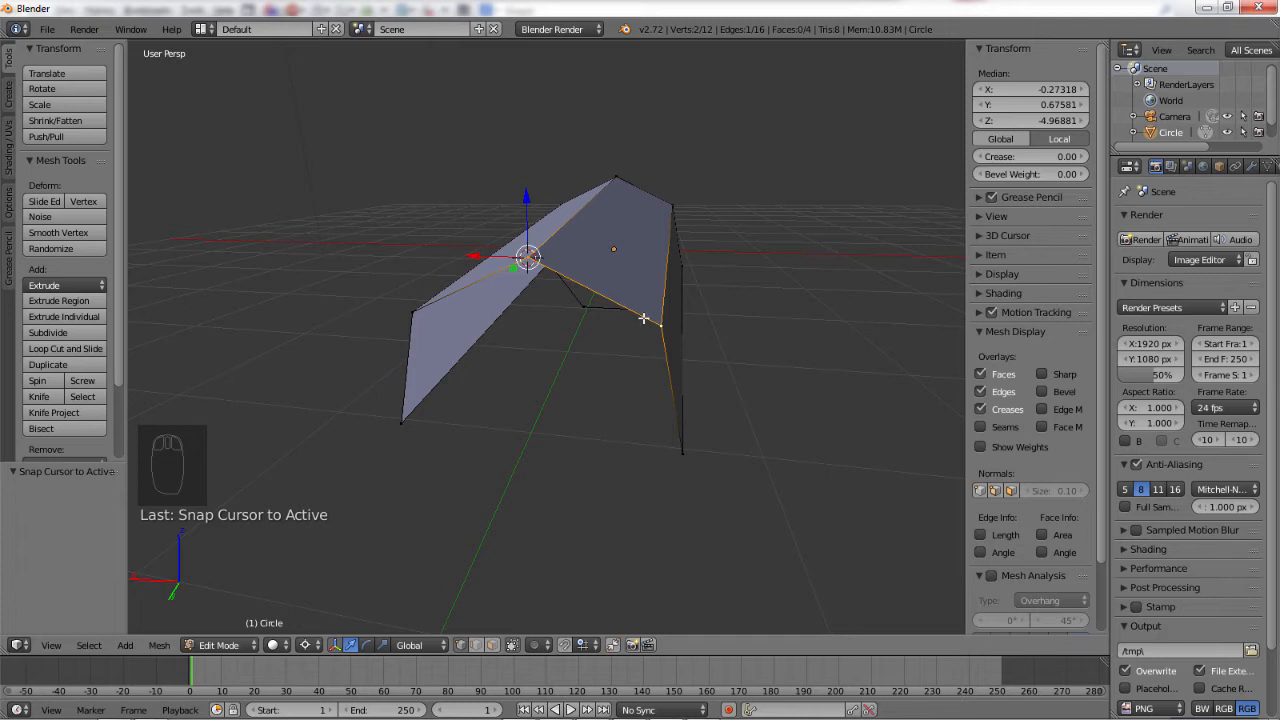
key("s")
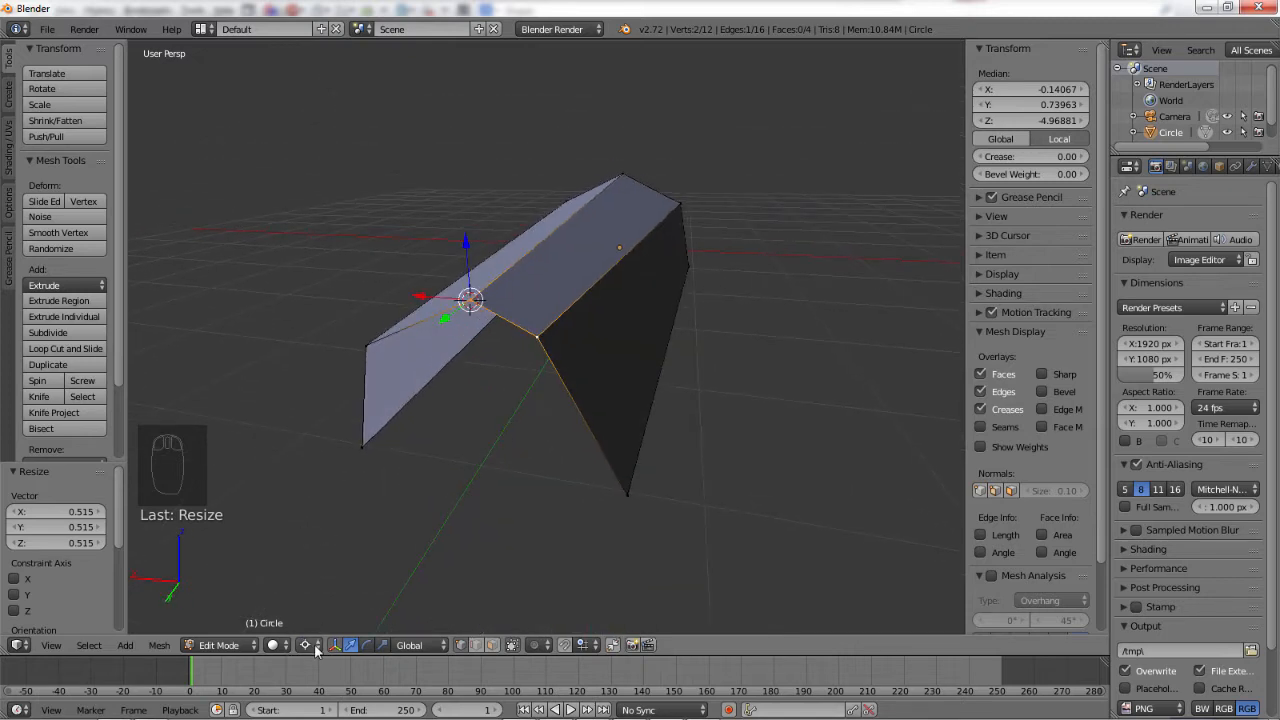
Switch the pivot back to Median Point and move the corner vertices to stretch the piece into a long block.
left_click(332, 644)
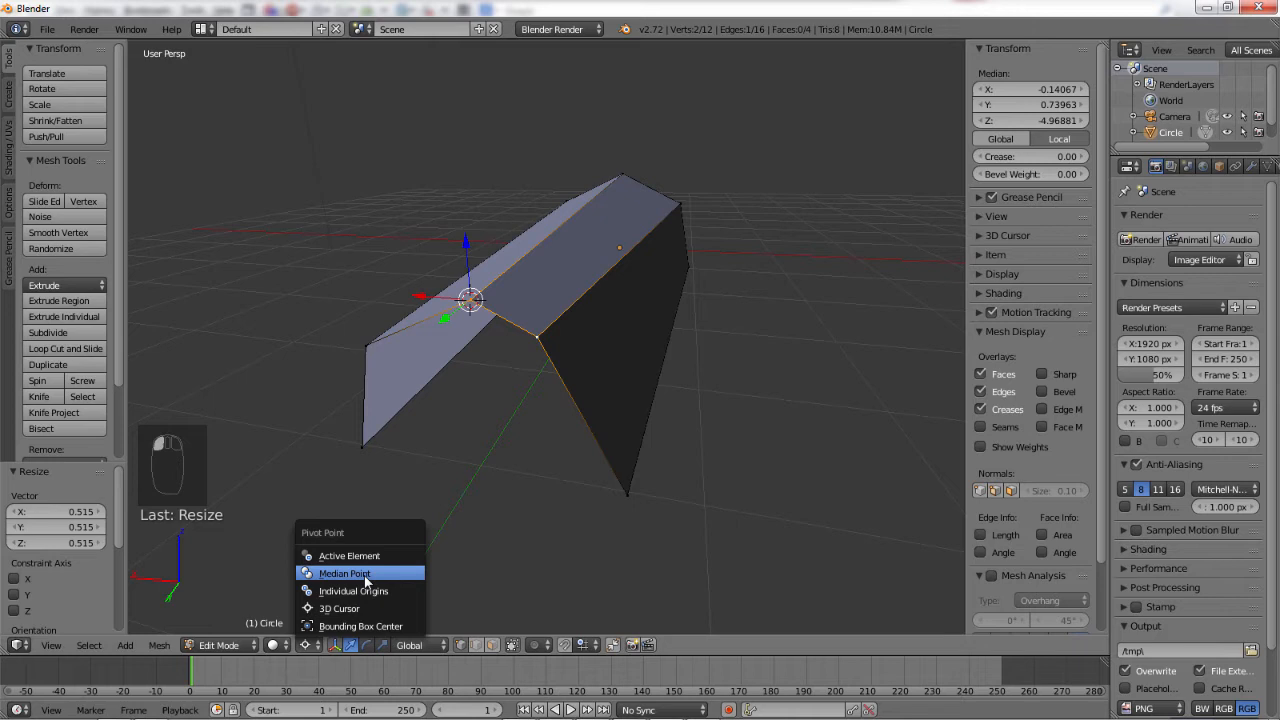
left_click(344, 572)
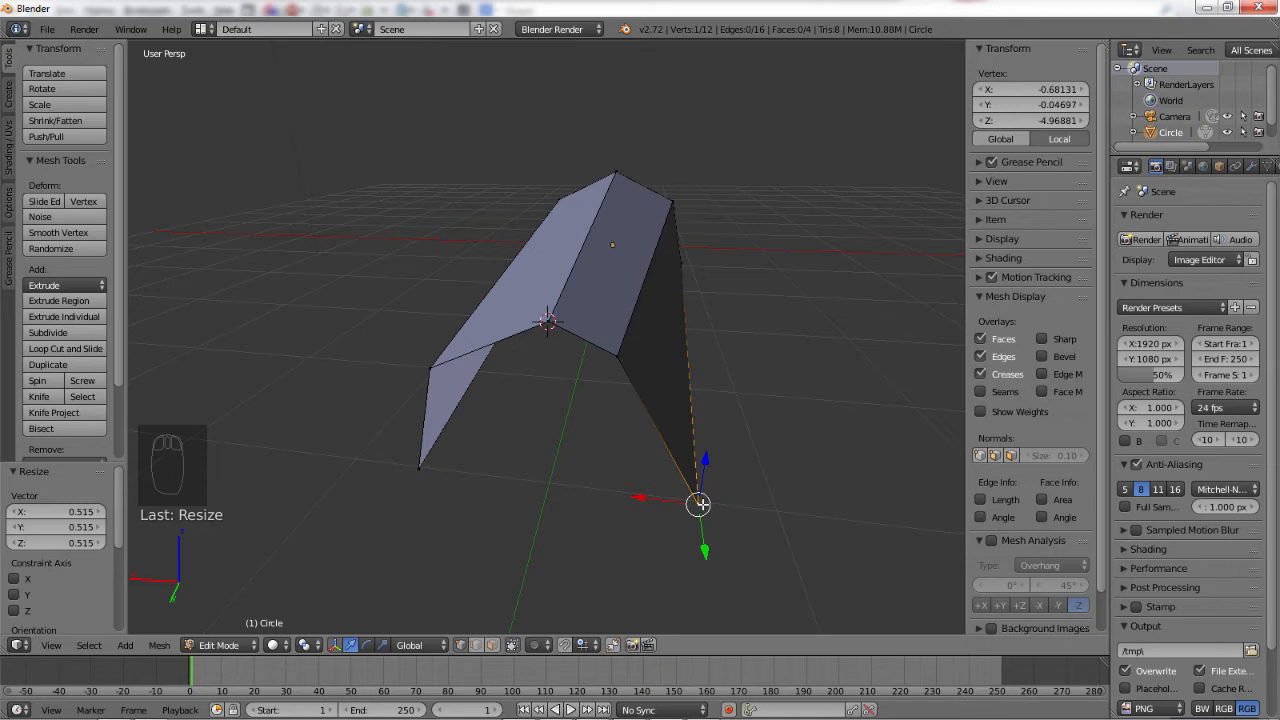
key("g")
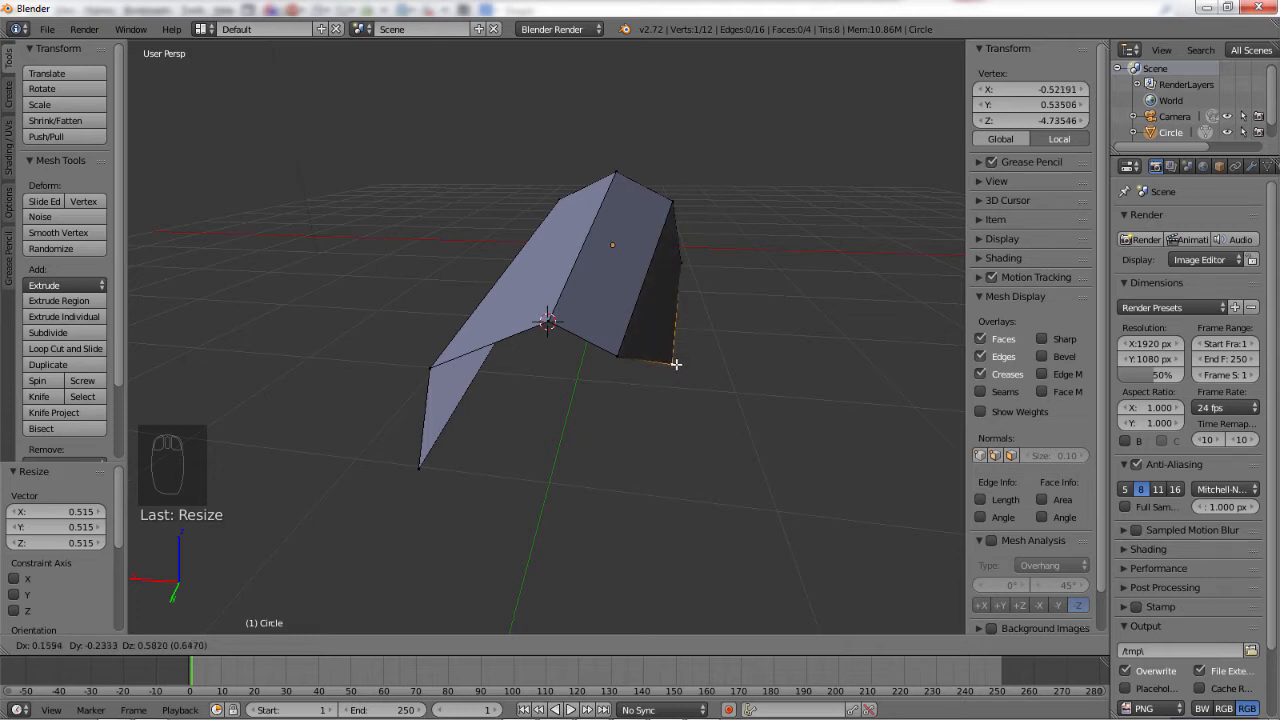
left_click_drag(676, 364, 700, 504)
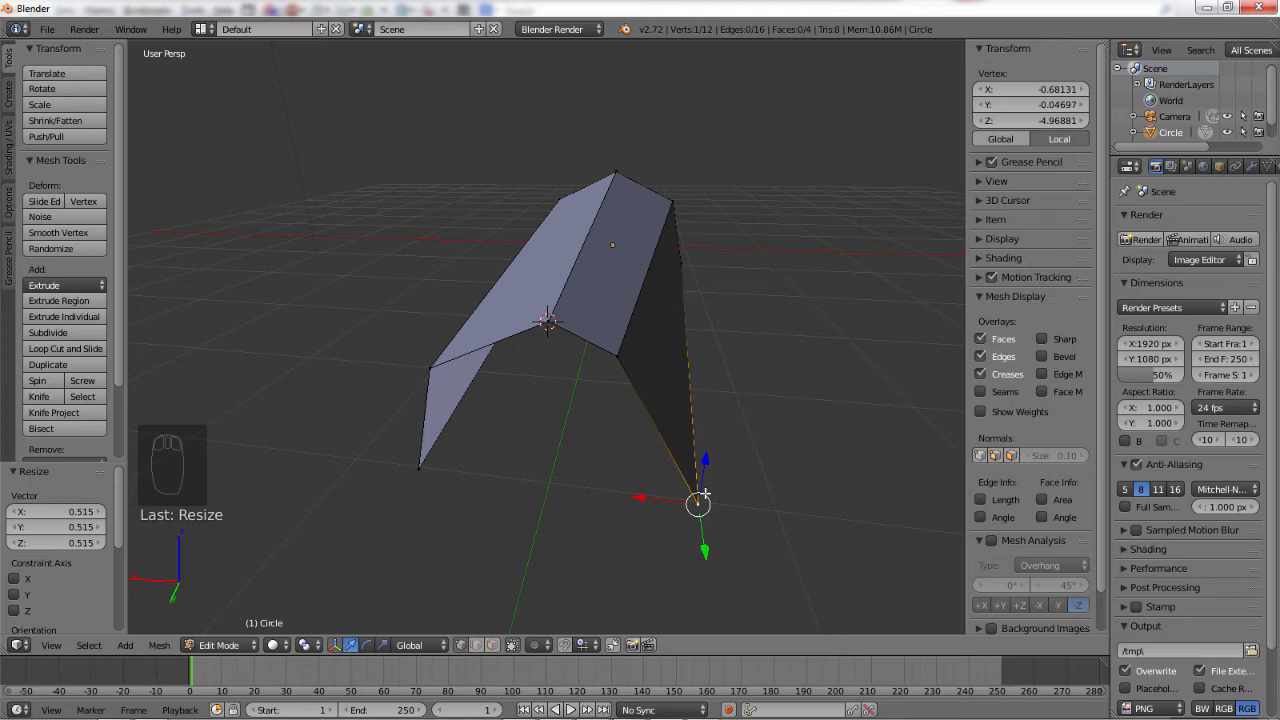
key("g")
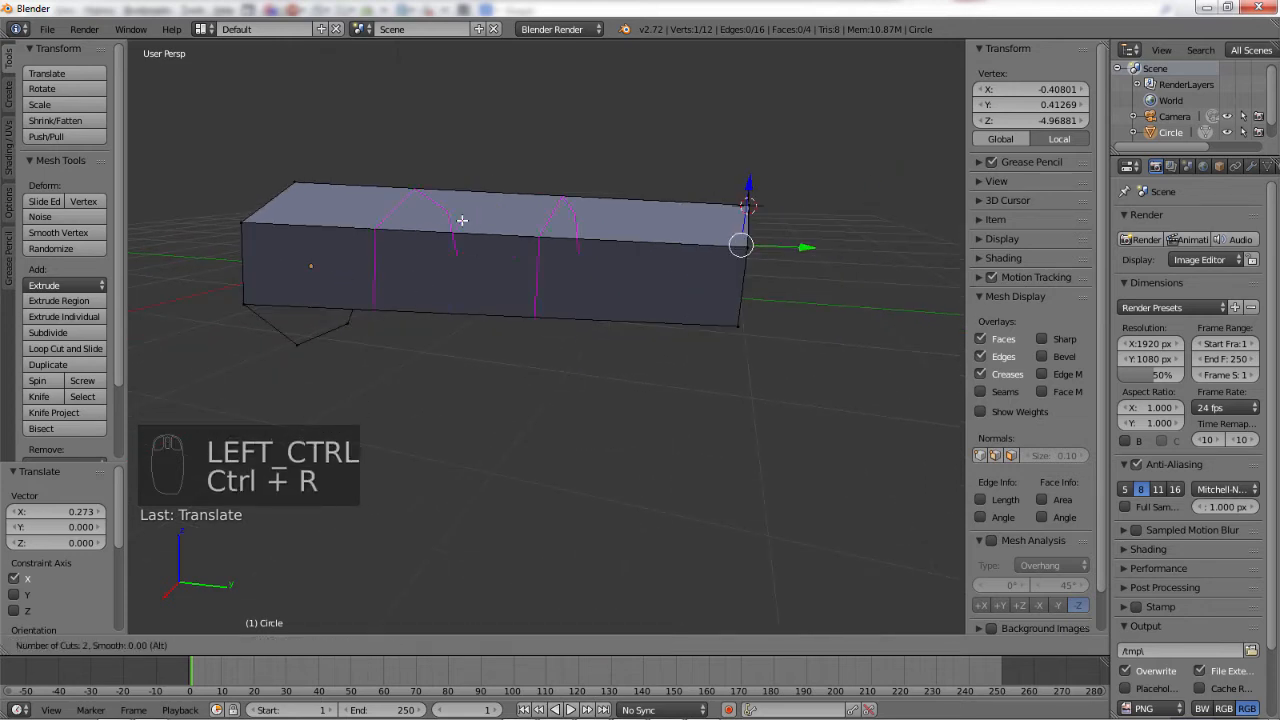
Add six cross loop cuts and pull the bottom edge vertices down into a tapering fender shape.
left_click(462, 220)
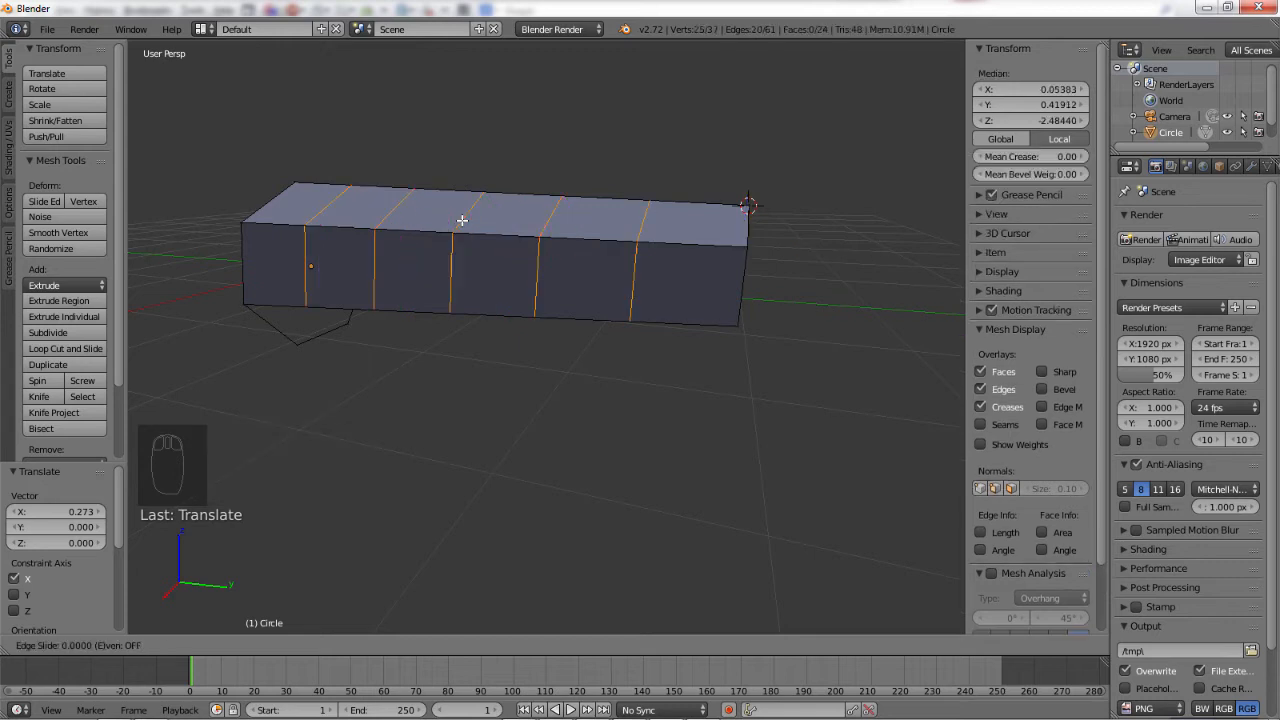
left_click(64, 348)
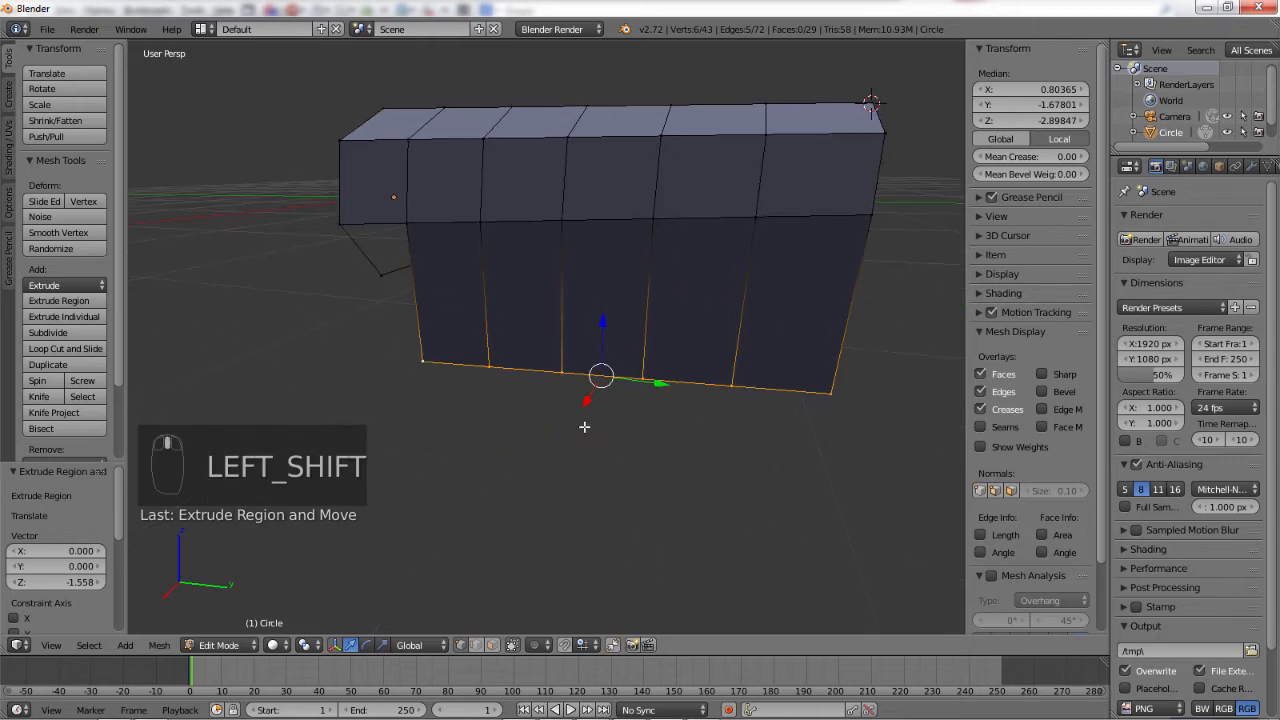
key("g")
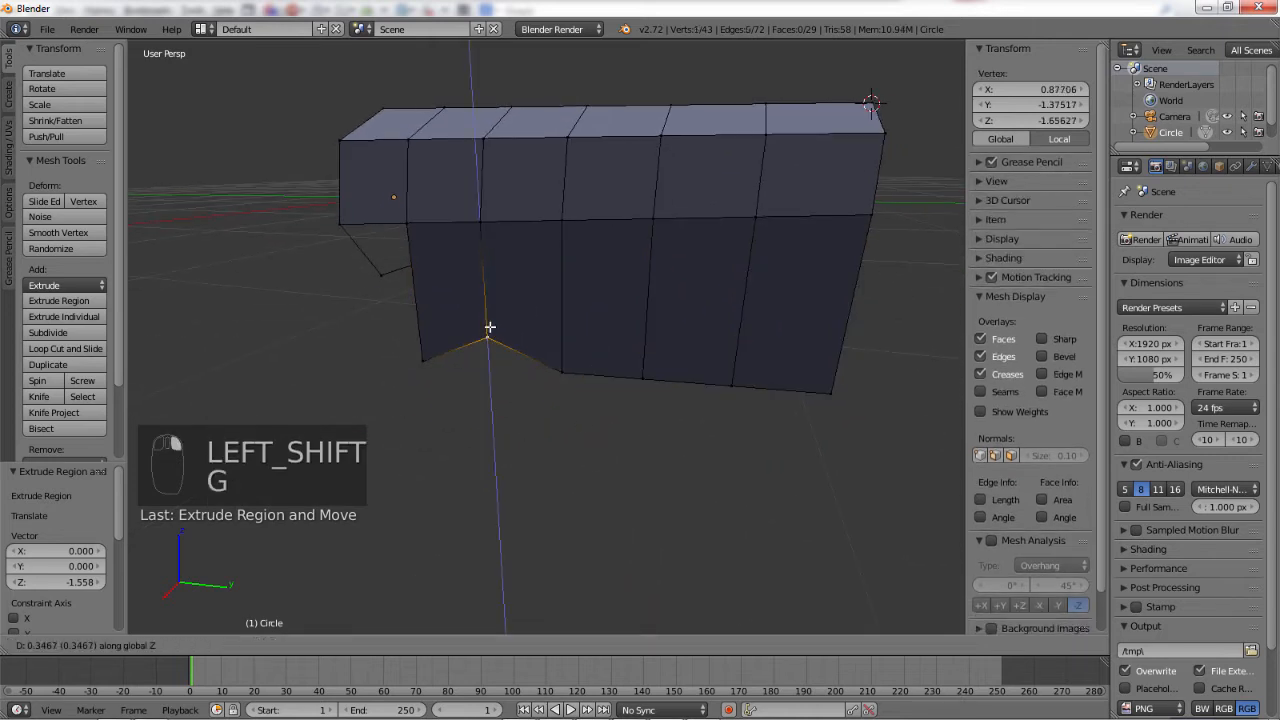
key("g")
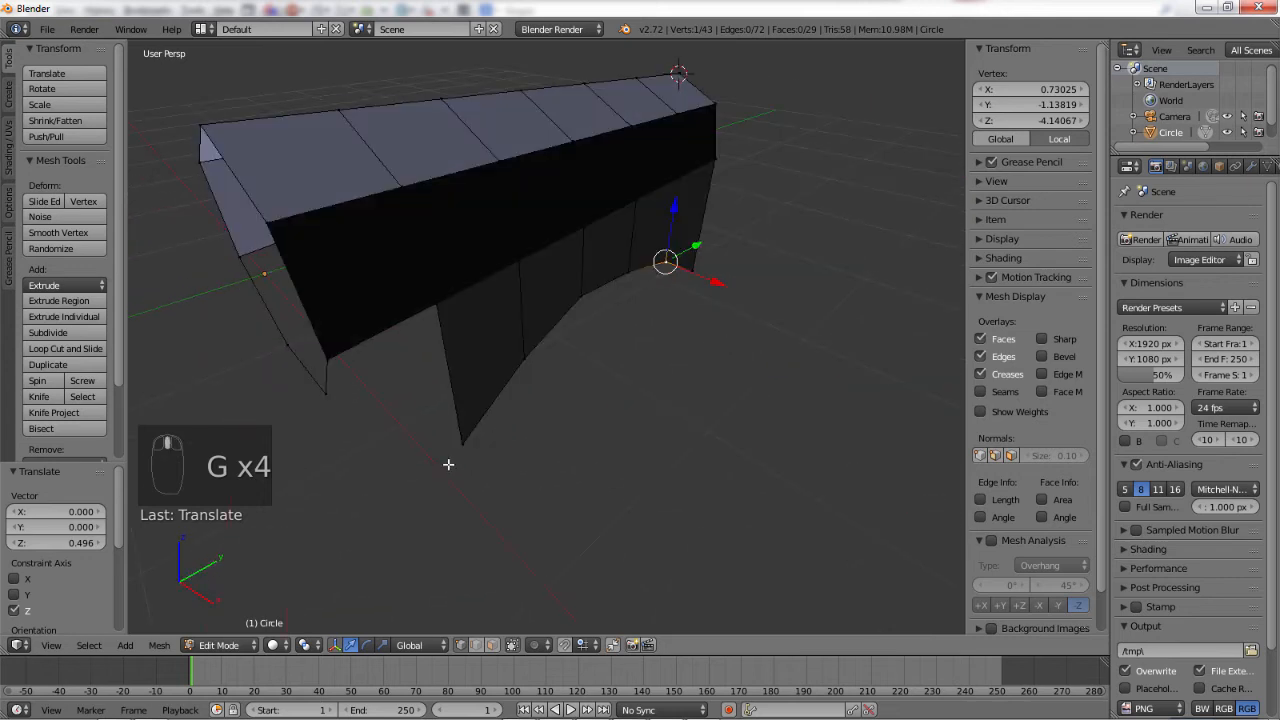
key("f")
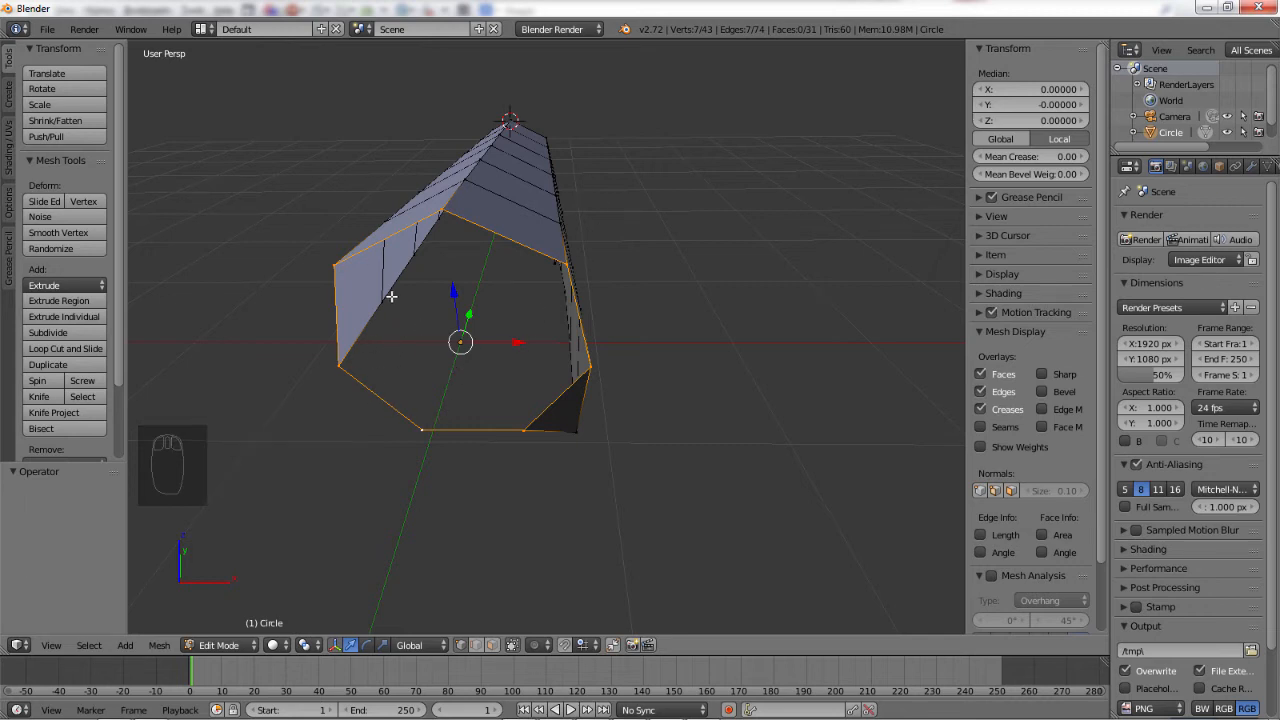
Cap the open front end, select the inner face and extrude it inward as a recessed bezel.
key("f")
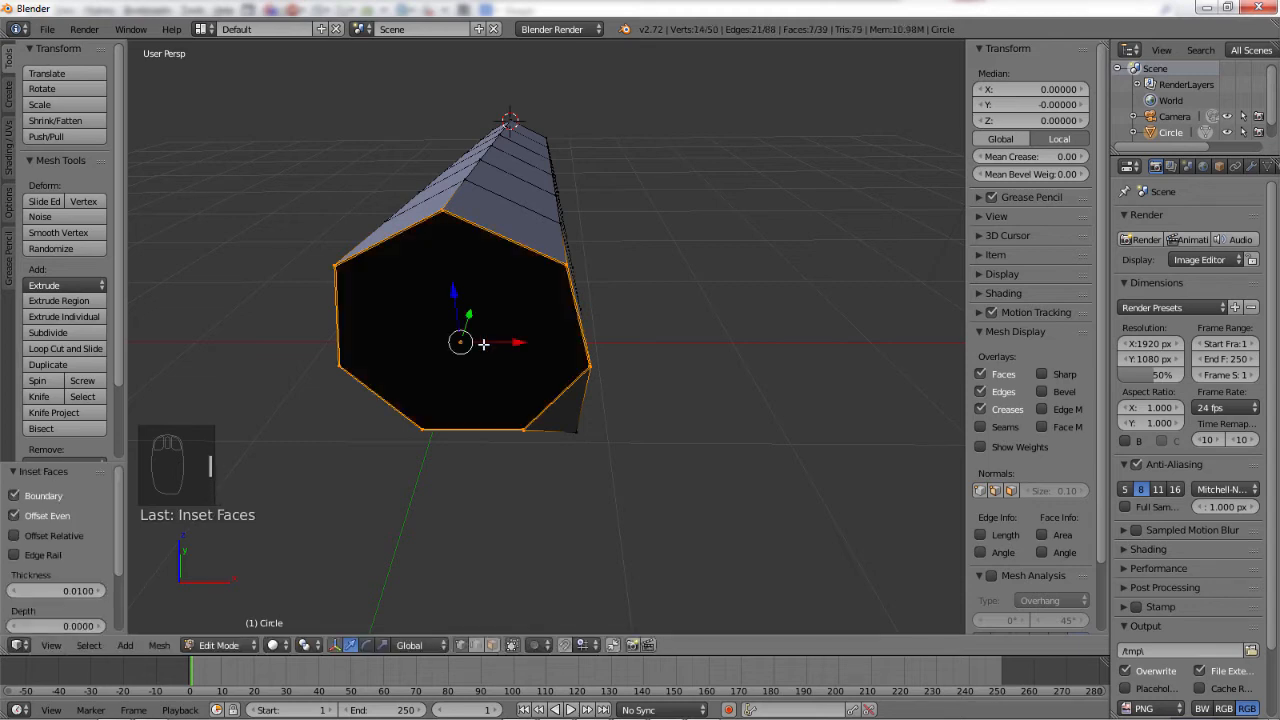
mouse_move(490, 236)
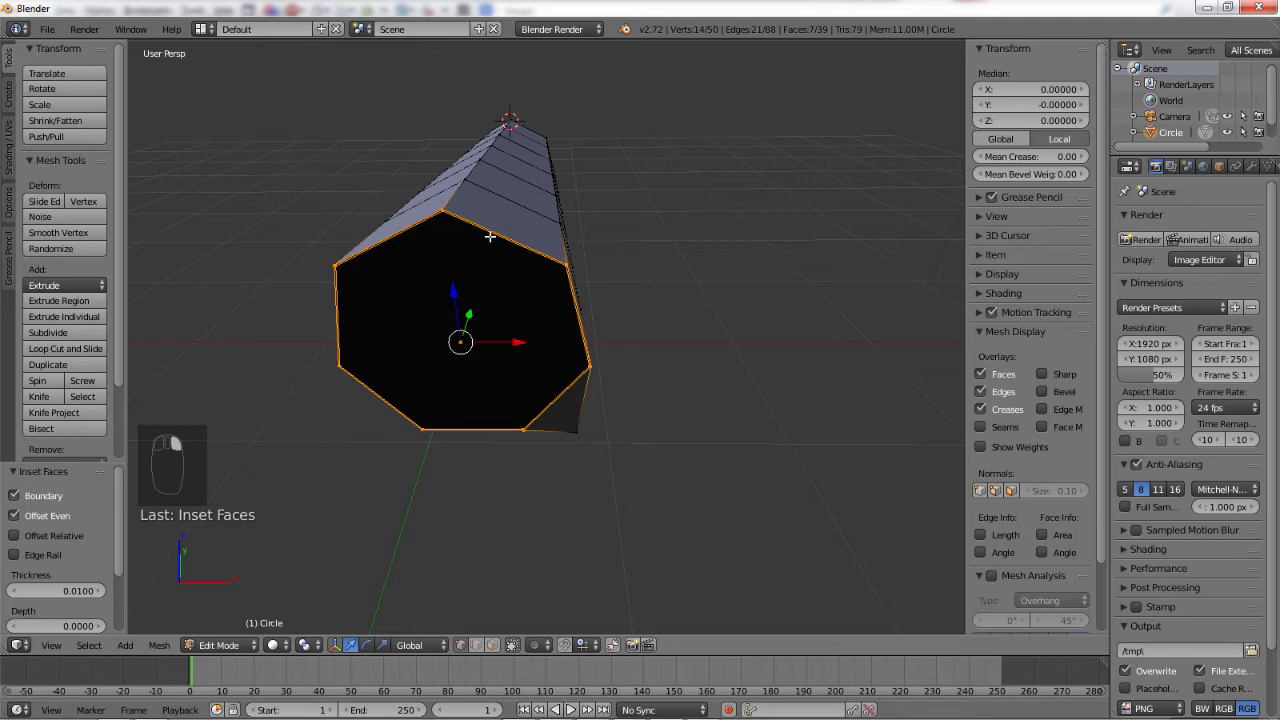
key("a")
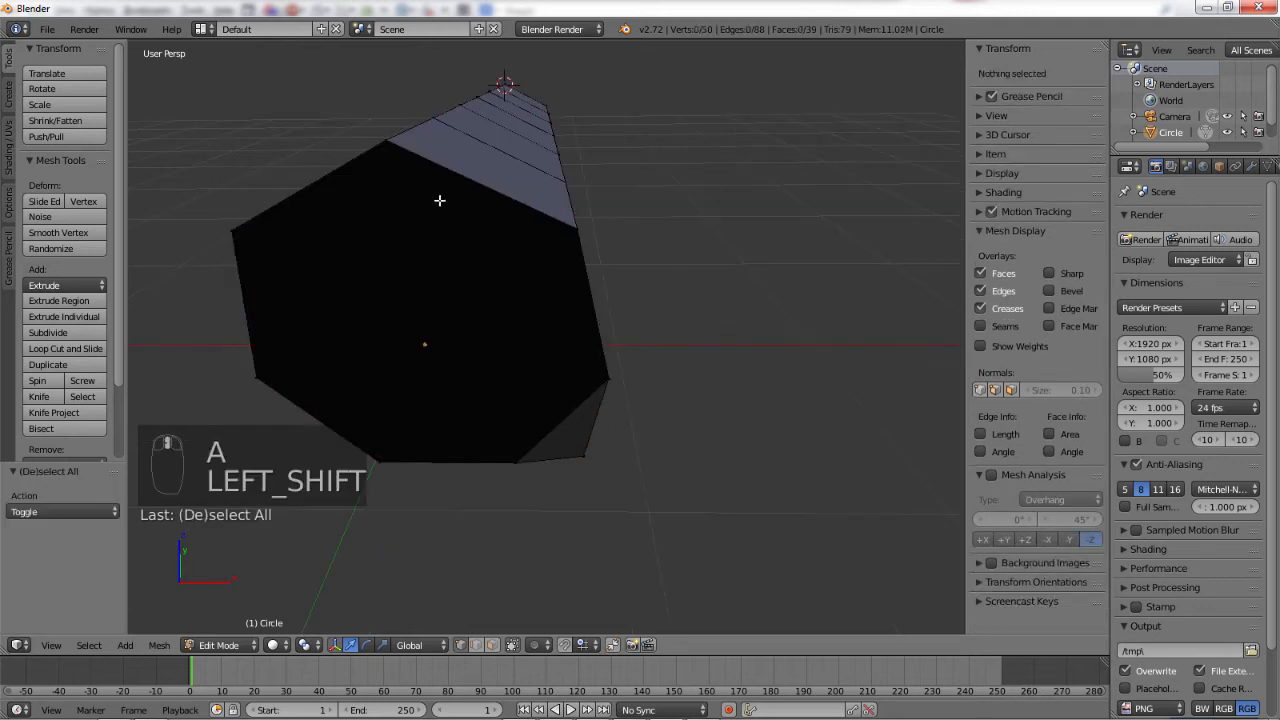
left_click(484, 190)
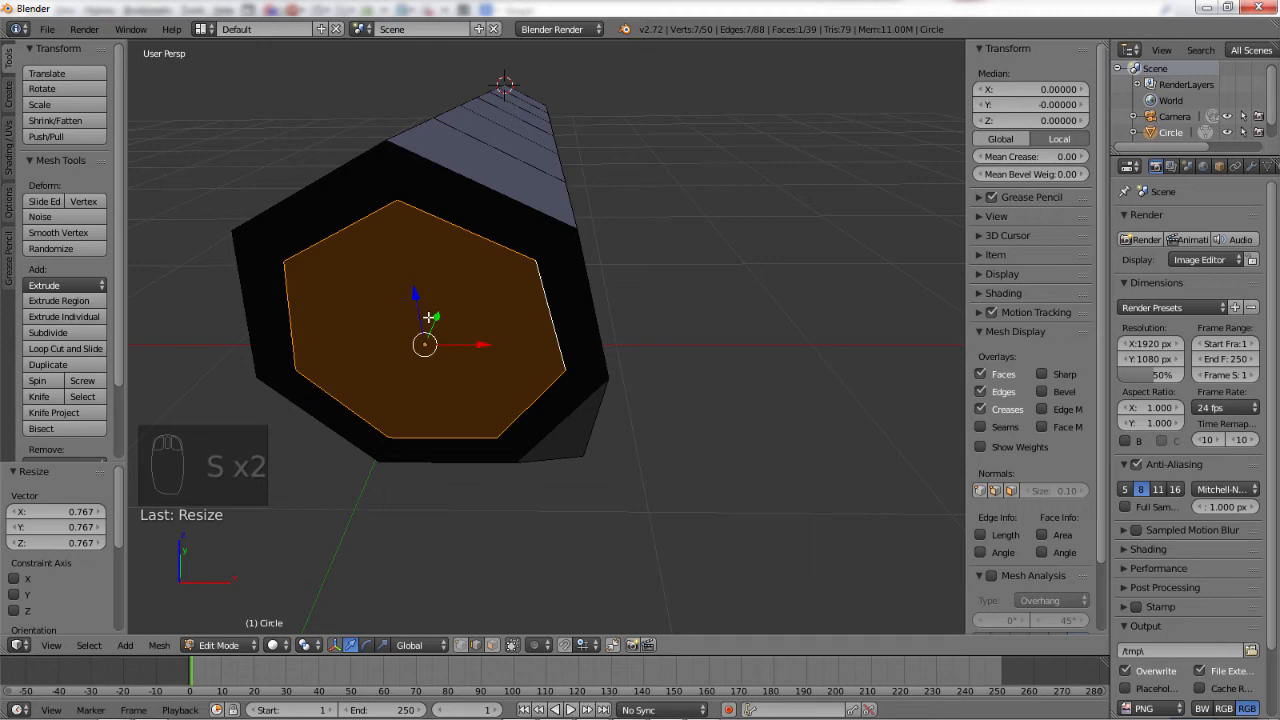
key("e")
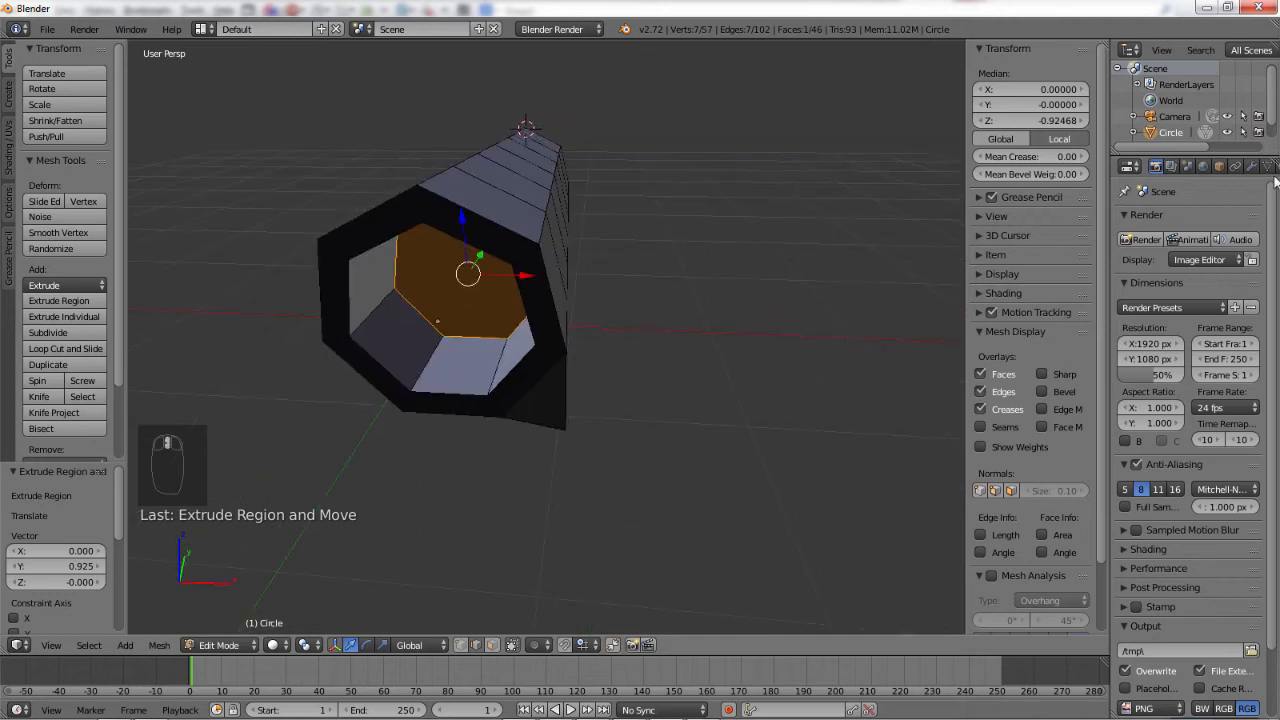
left_click(1154, 166)
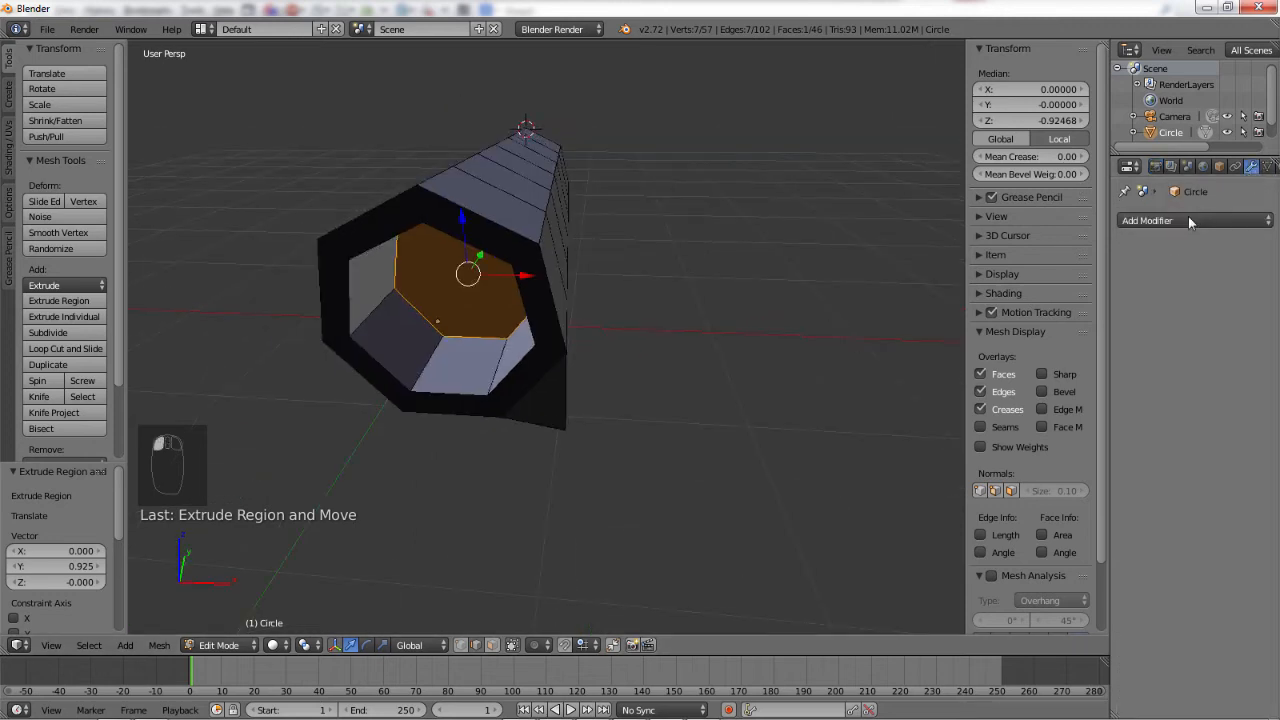
Add a Subdivision Surface modifier to smooth the mesh at three viewport levels.
left_click(1148, 220)
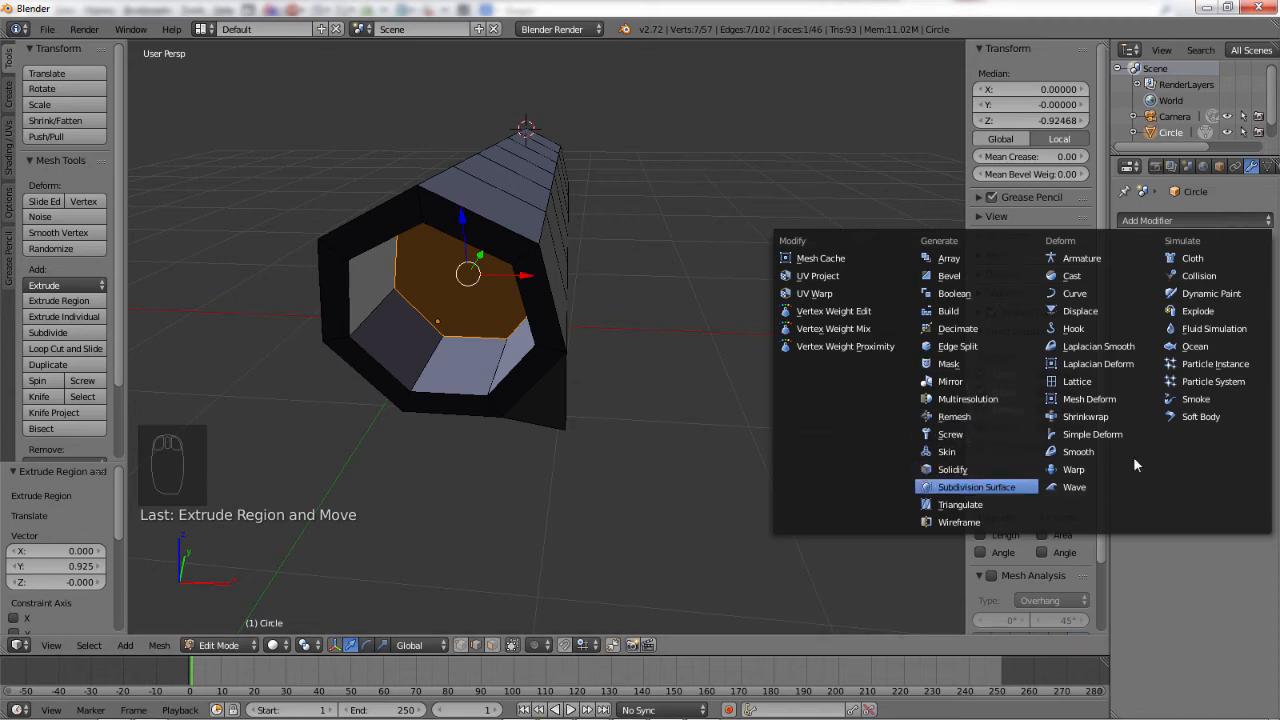
left_click(976, 486)
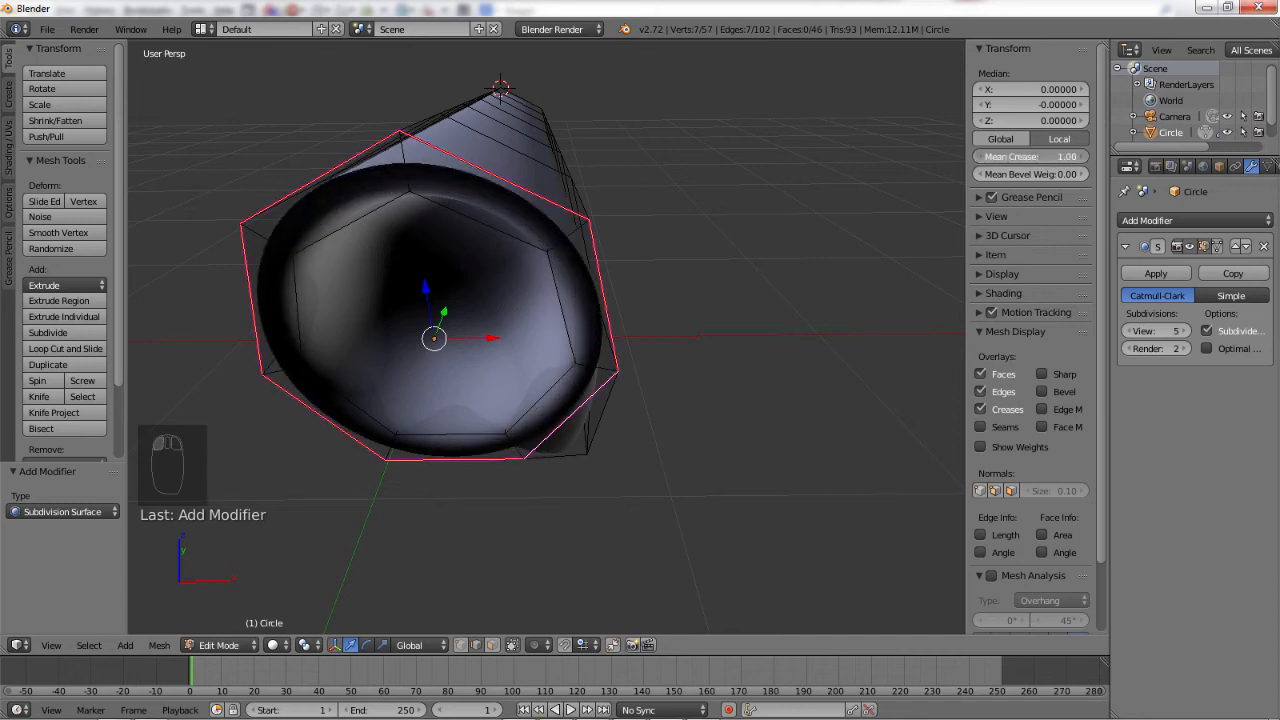
Set an edge crease of about -0.523 on the front rim loops to firm up the bezel outline.
key("shift+e")
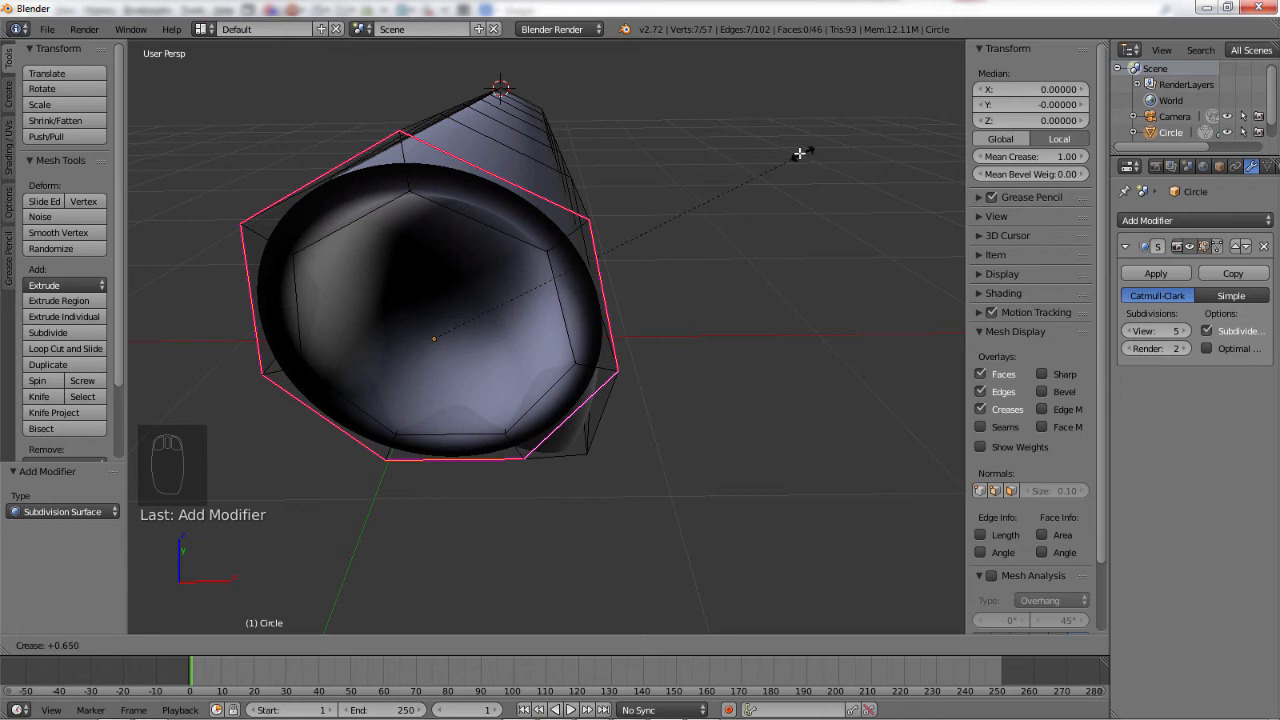
left_click_drag(800, 152, 562, 280)
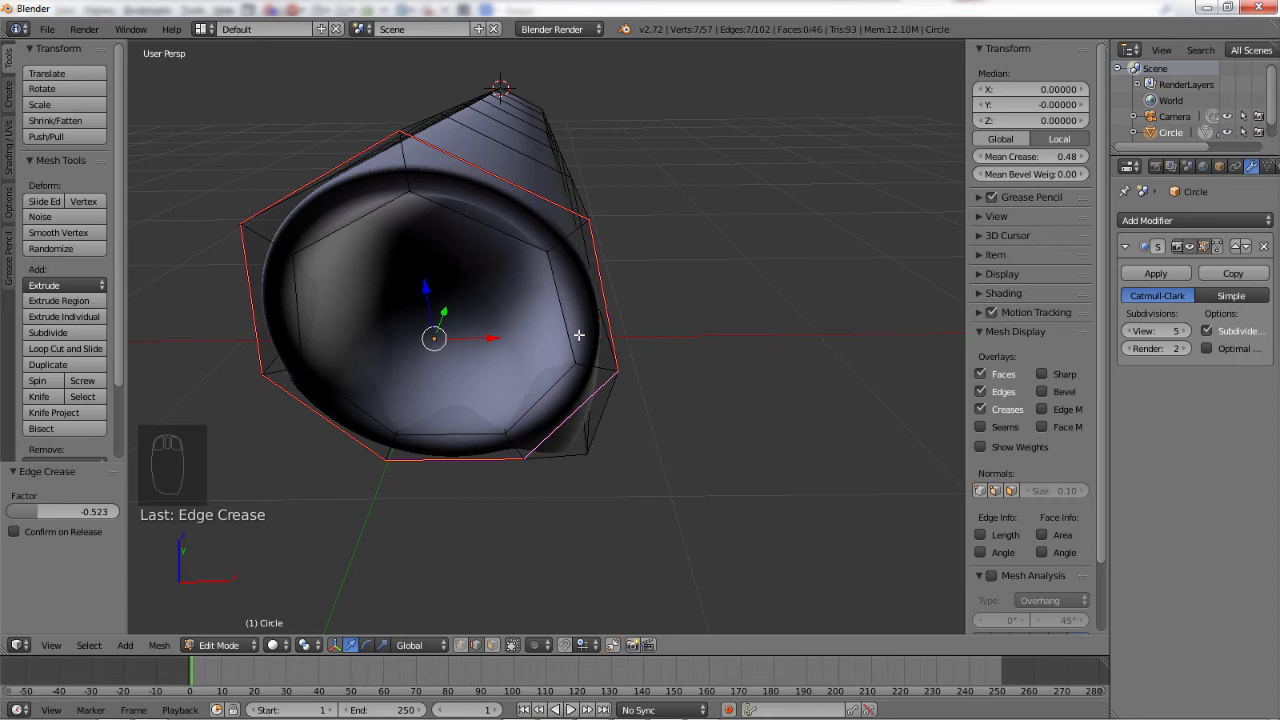
mouse_move(304, 306)
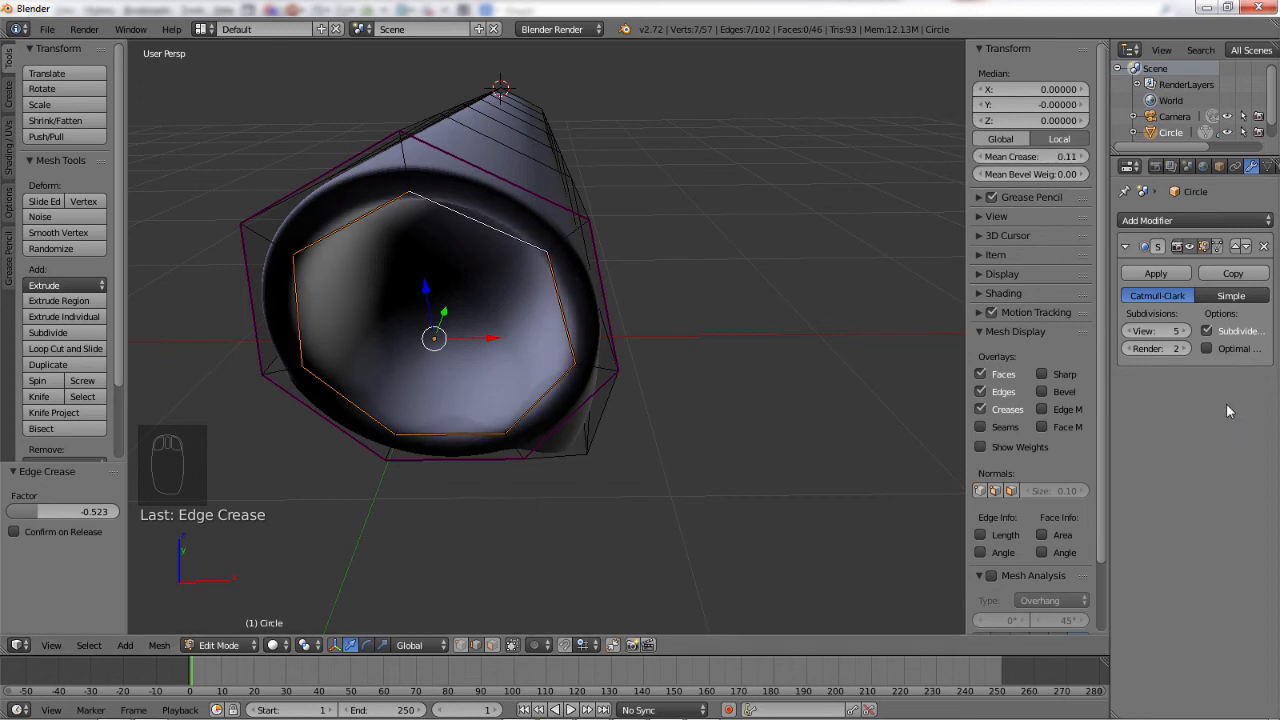
mouse_move(1156, 330)
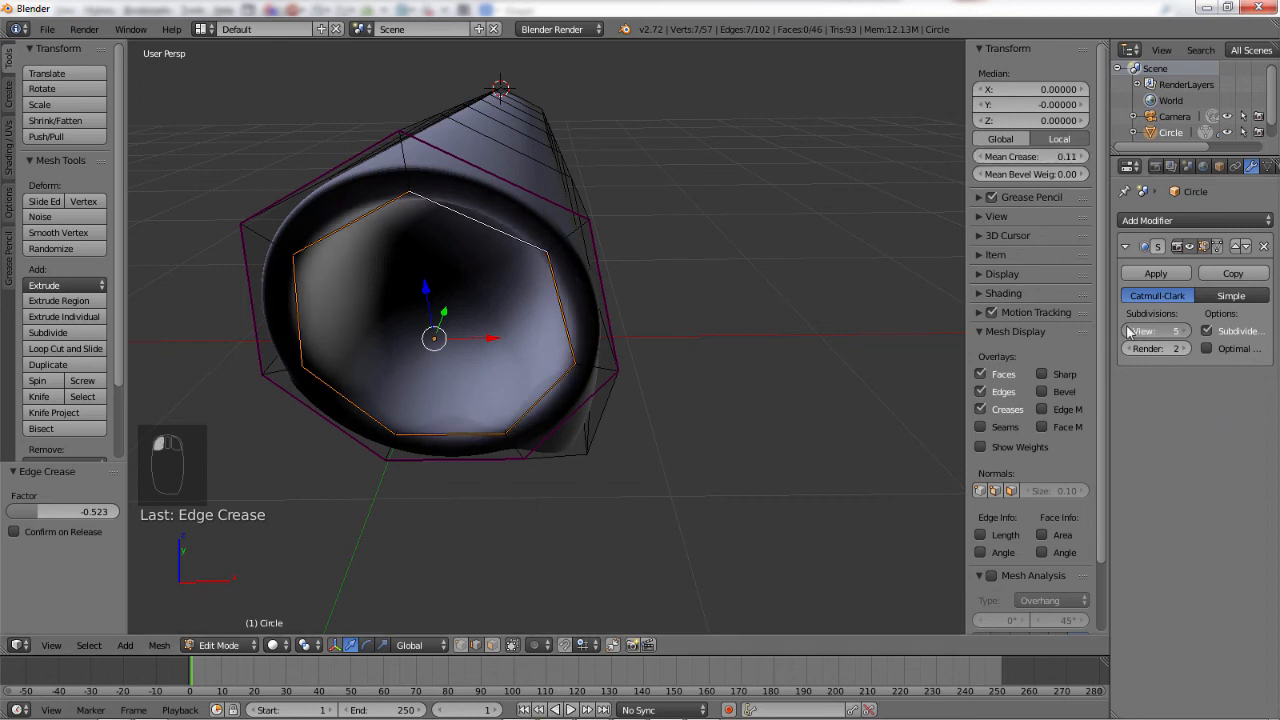